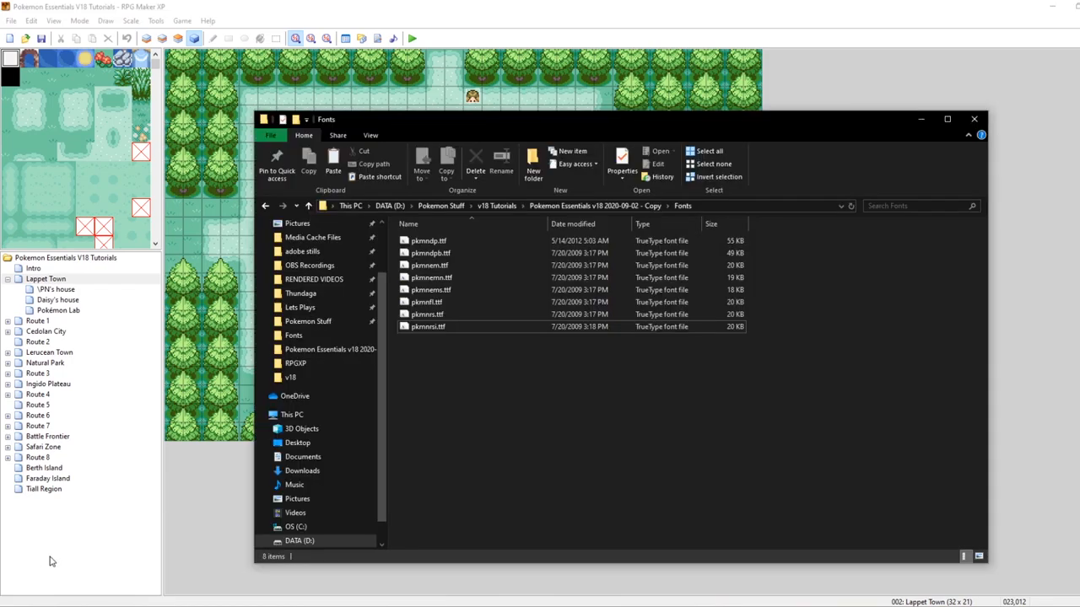
Preview the pkmnrs.ttf font and then close the preview.
{"action": "left_click", "coordinate": [264, 206]}
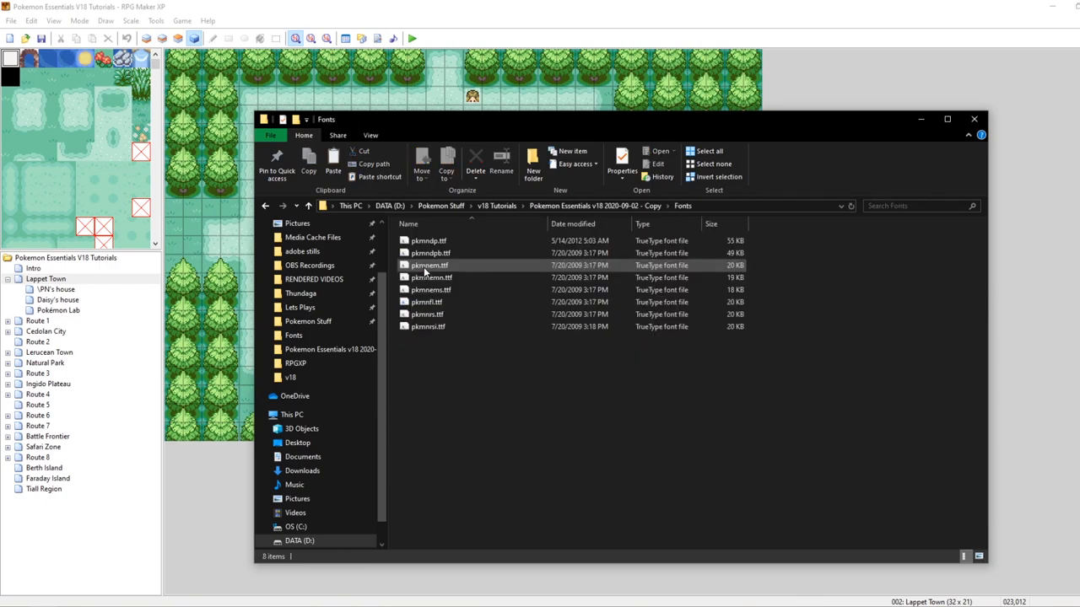
{"action": "left_click", "coordinate": [427, 241]}
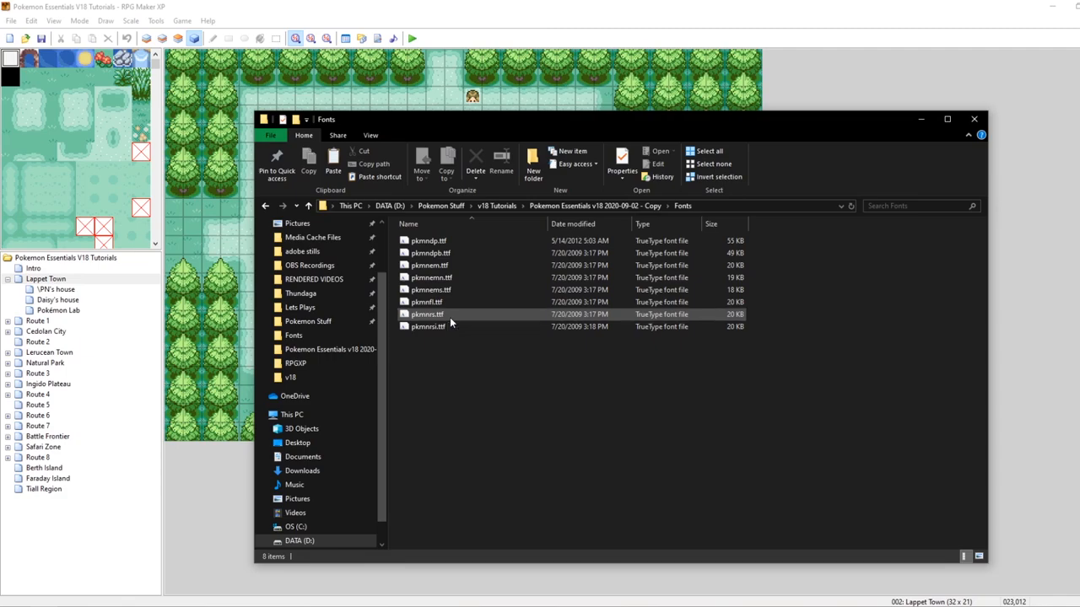
{"action": "double_click", "coordinate": [425, 326]}
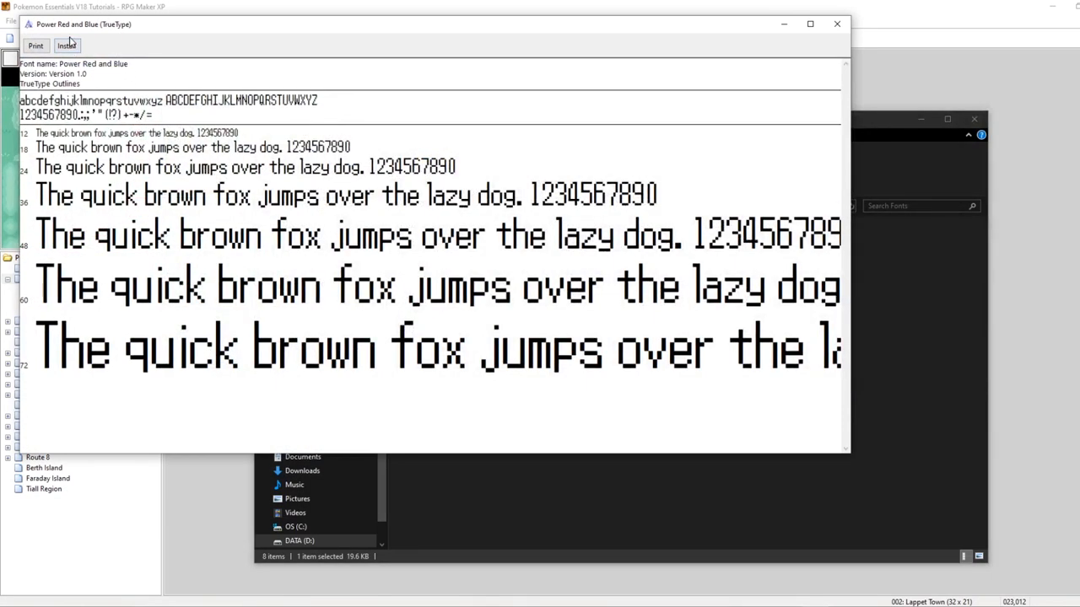
{"action": "mouse_move", "coordinate": [240, 120]}
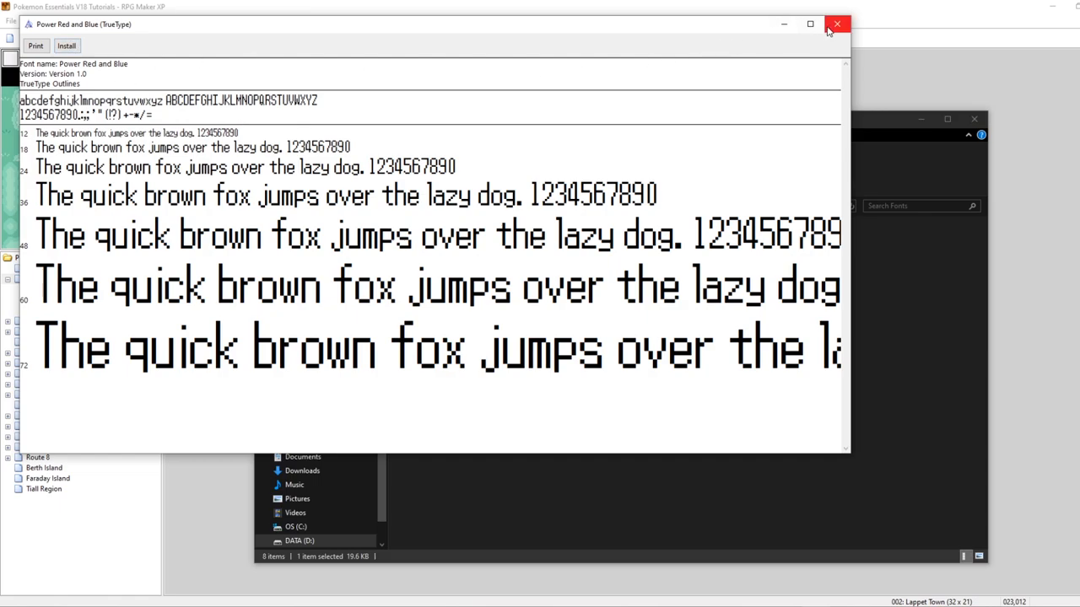
{"action": "left_click", "coordinate": [836, 23]}
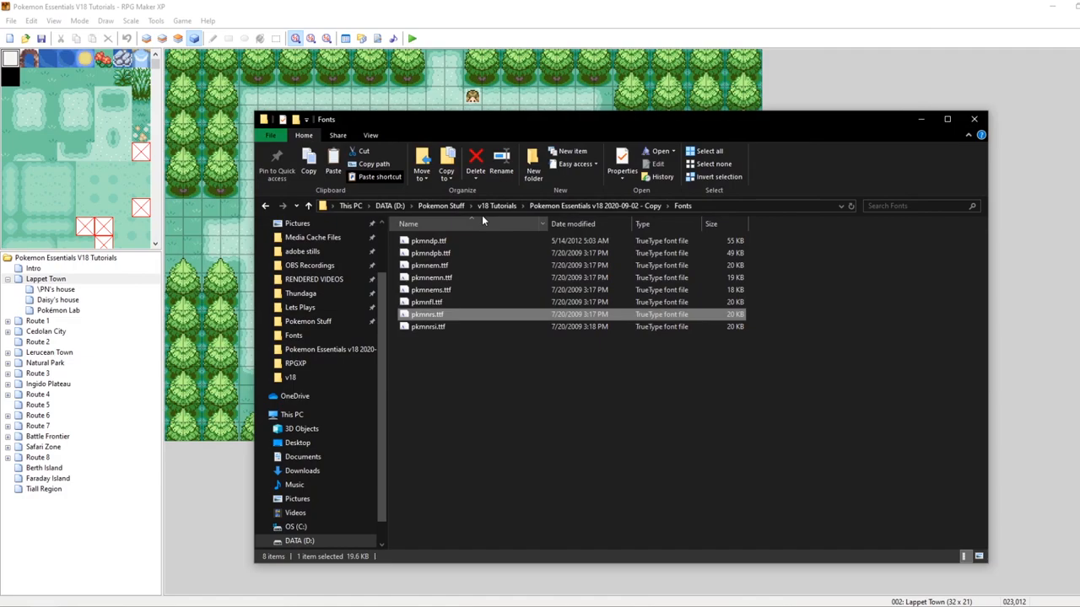
Copy unown.ttf from v18 Tutorials and paste it into the project's Fonts folder.
{"action": "left_click", "coordinate": [496, 205]}
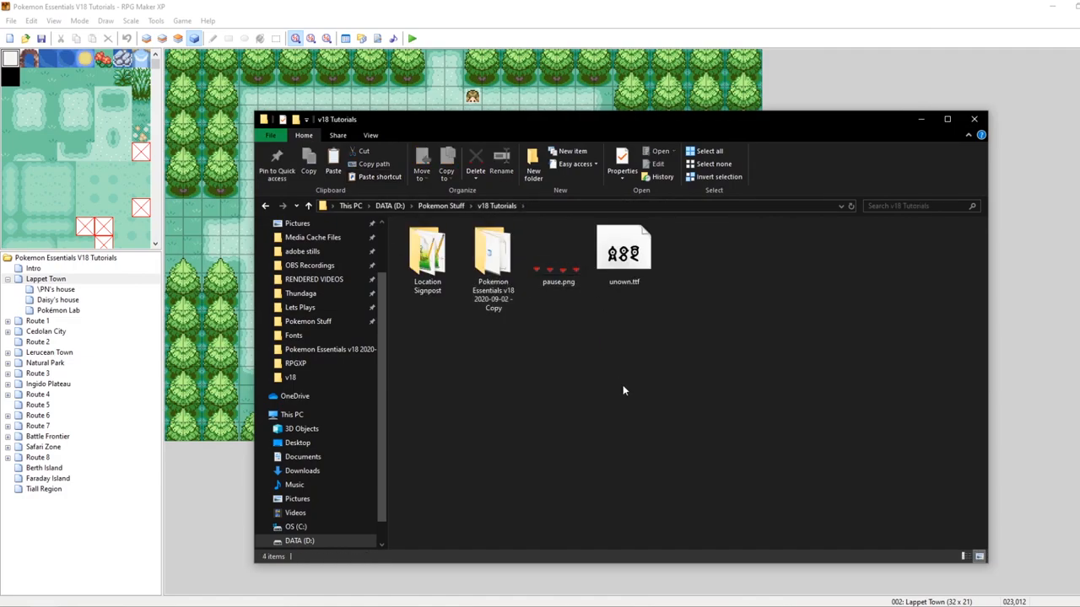
{"action": "left_click", "coordinate": [623, 253]}
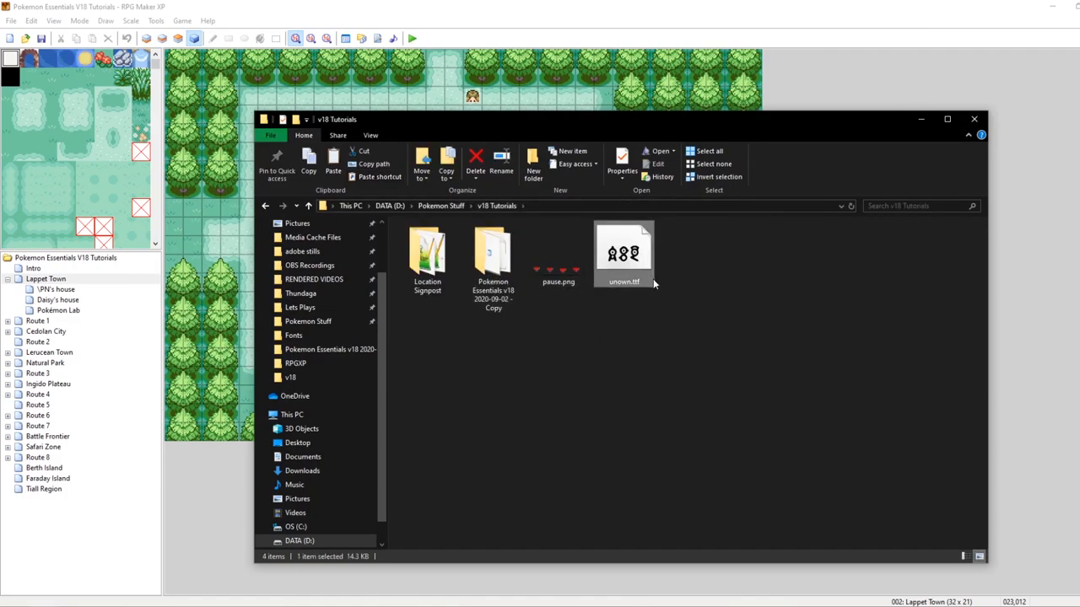
{"action": "double_click", "coordinate": [492, 253]}
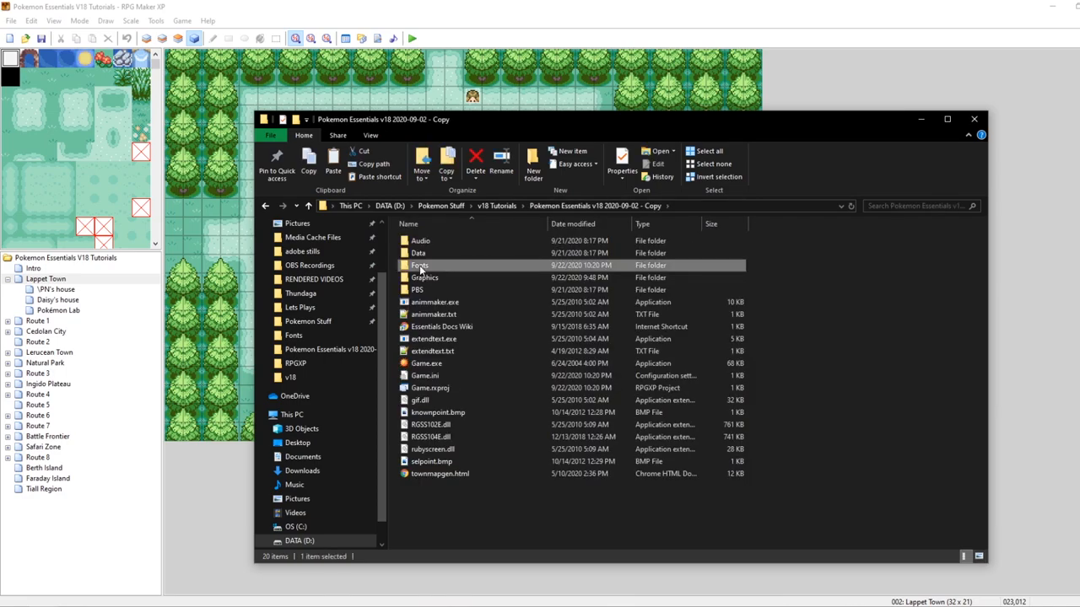
{"action": "double_click", "coordinate": [419, 264]}
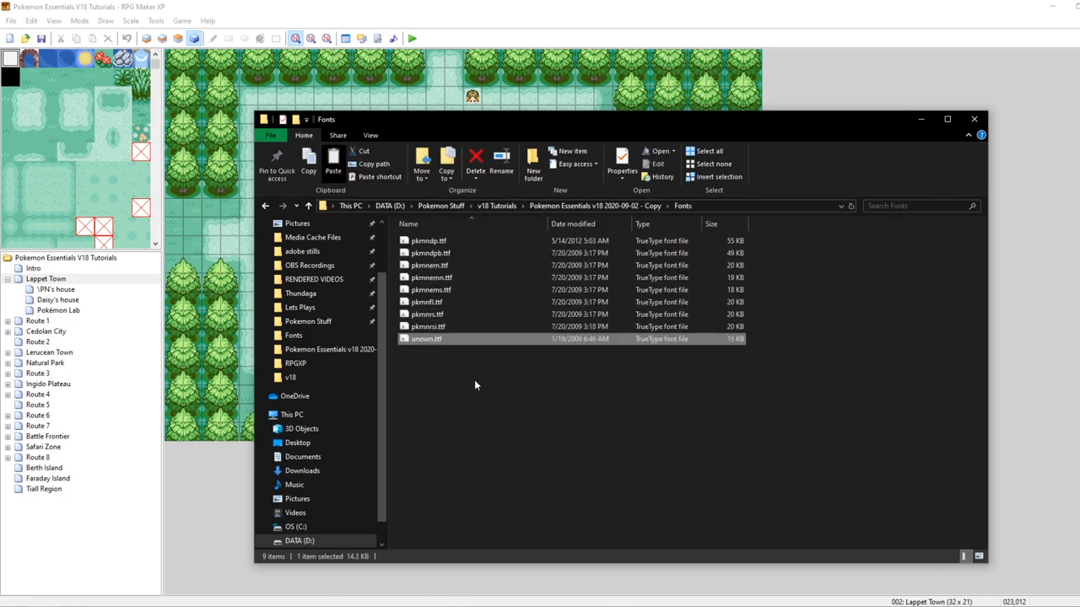
{"action": "double_click", "coordinate": [426, 338]}
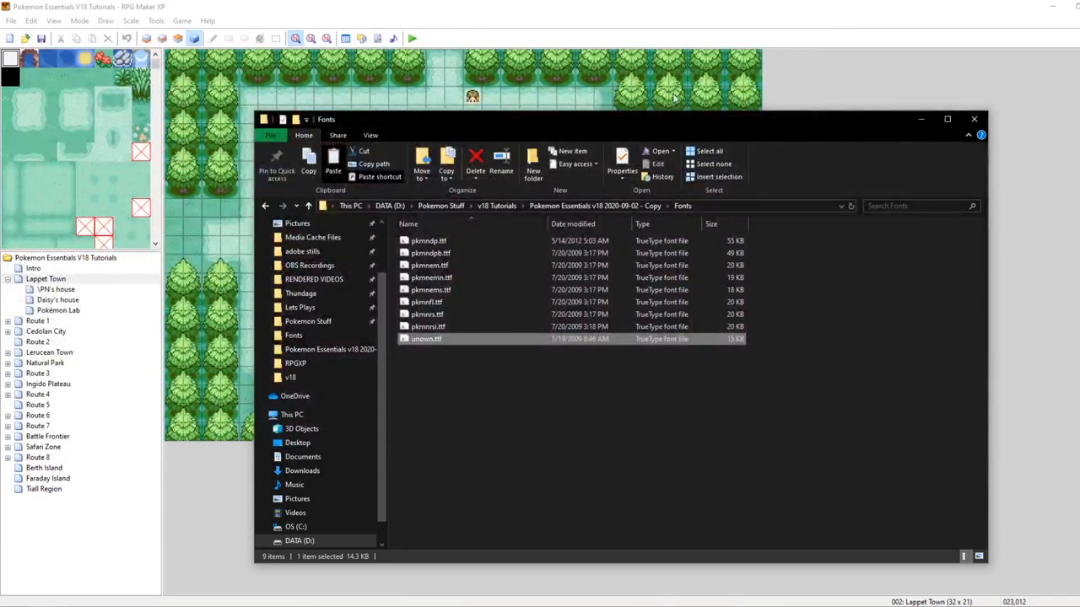
{"action": "left_click", "coordinate": [460, 371]}
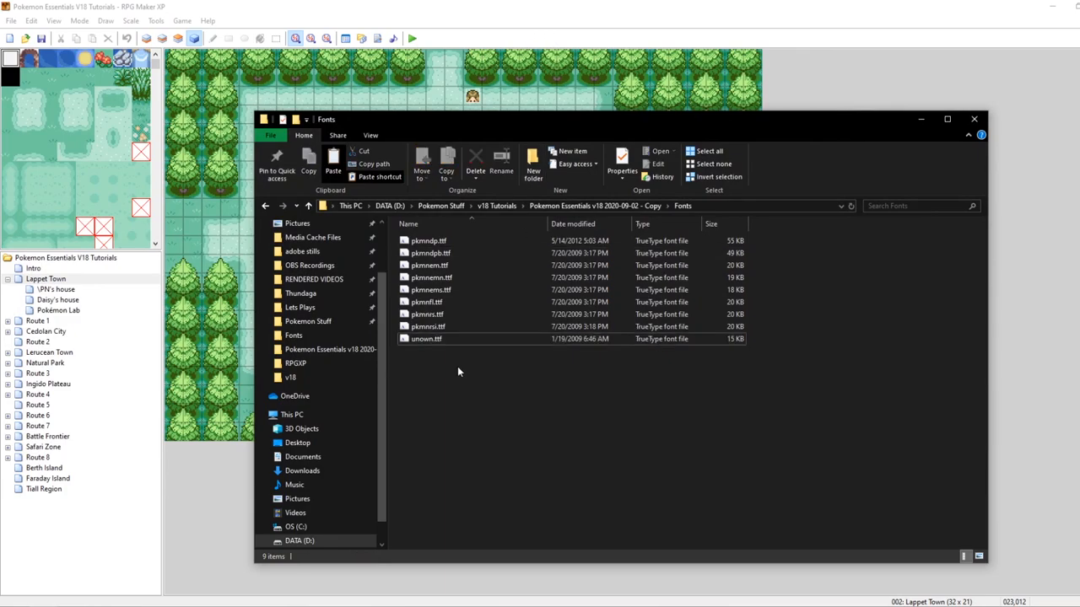
{"action": "mouse_move", "coordinate": [426, 338]}
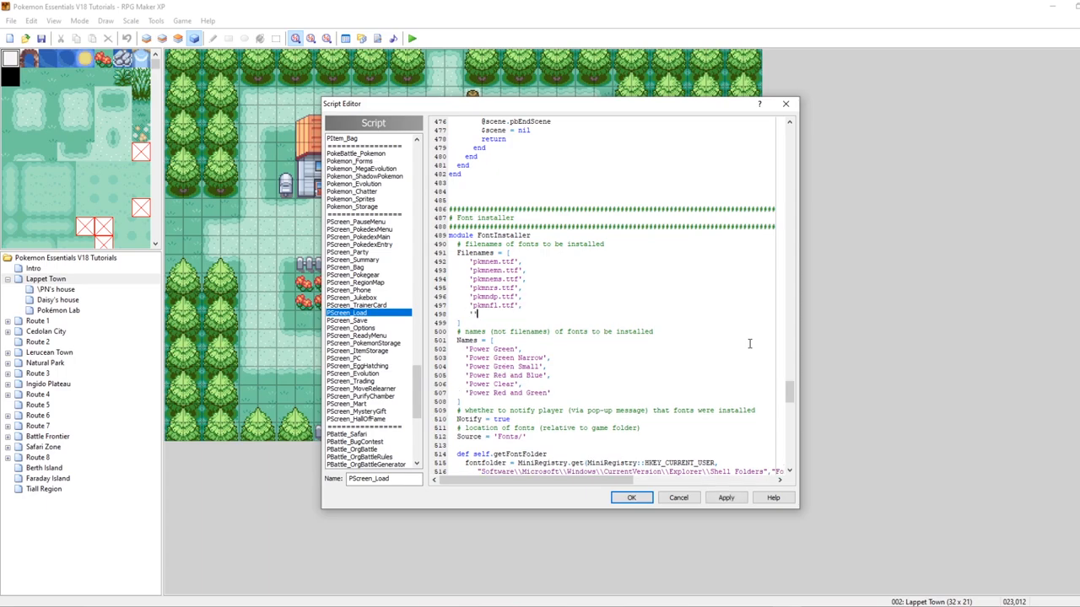
Add 'unown.ttf' to the FontInstaller Filenames array in PScreen_Load and apply.
{"action": "type", "text": "unown"}
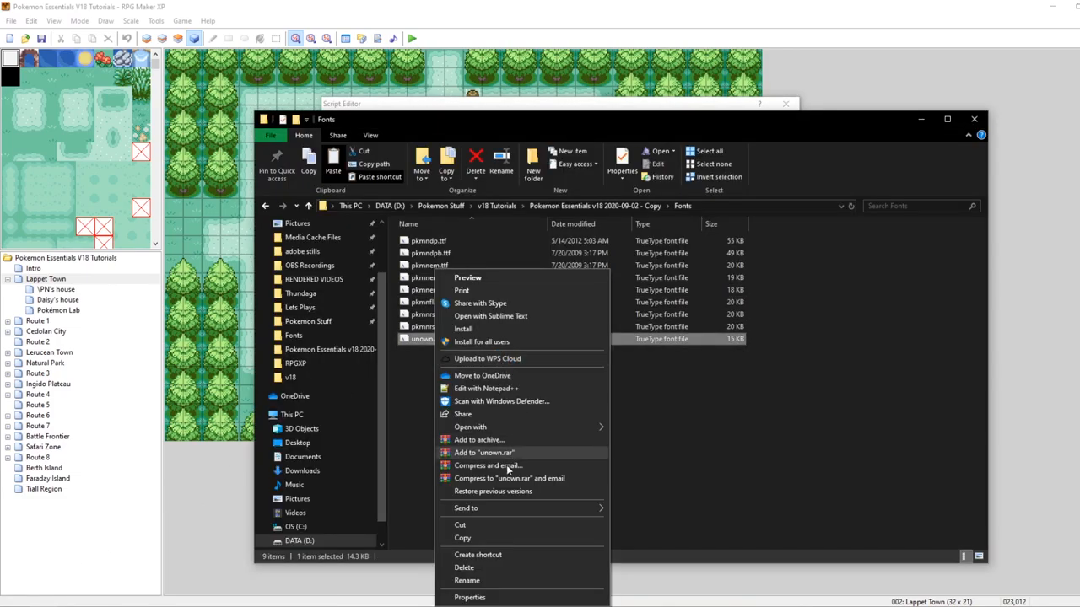
{"action": "left_click", "coordinate": [466, 581]}
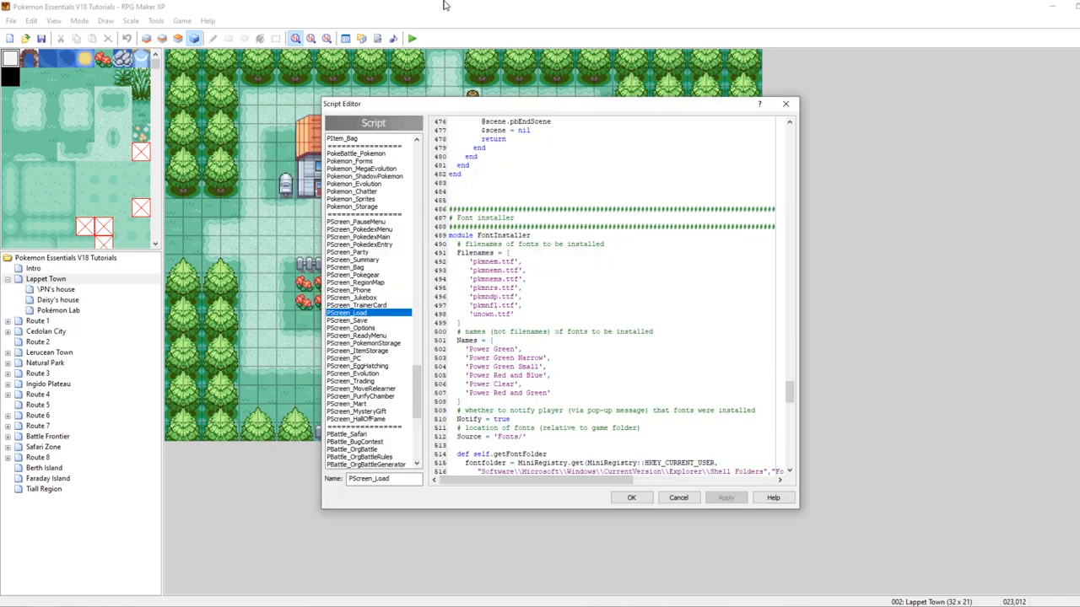
{"action": "double_click", "coordinate": [491, 314]}
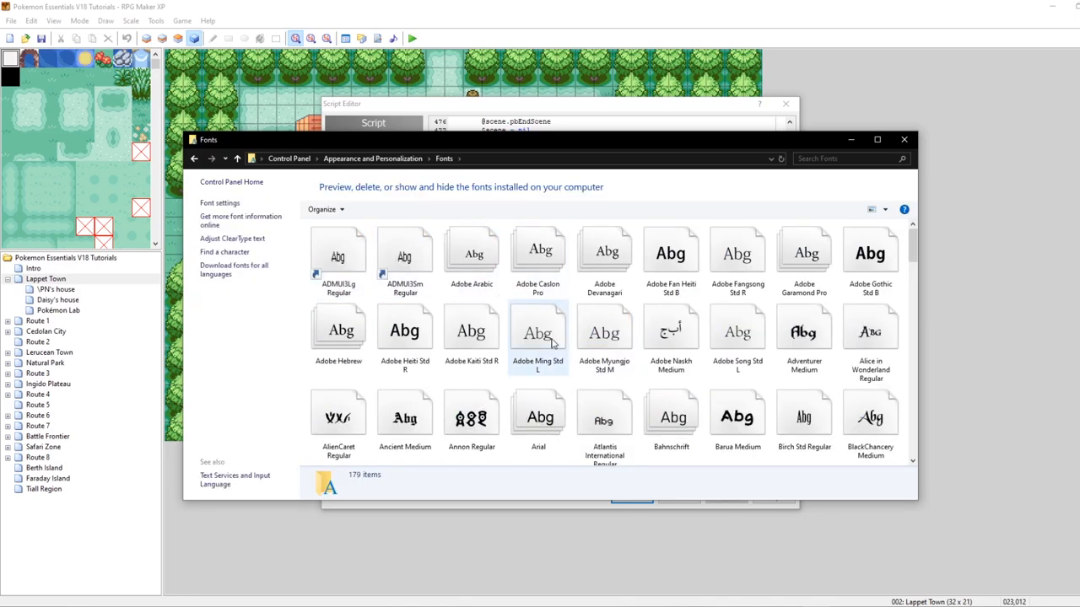
Find the Unown font's installed name, Annon, and preview unown.ttf from the Fonts folder.
{"action": "left_click", "coordinate": [471, 413]}
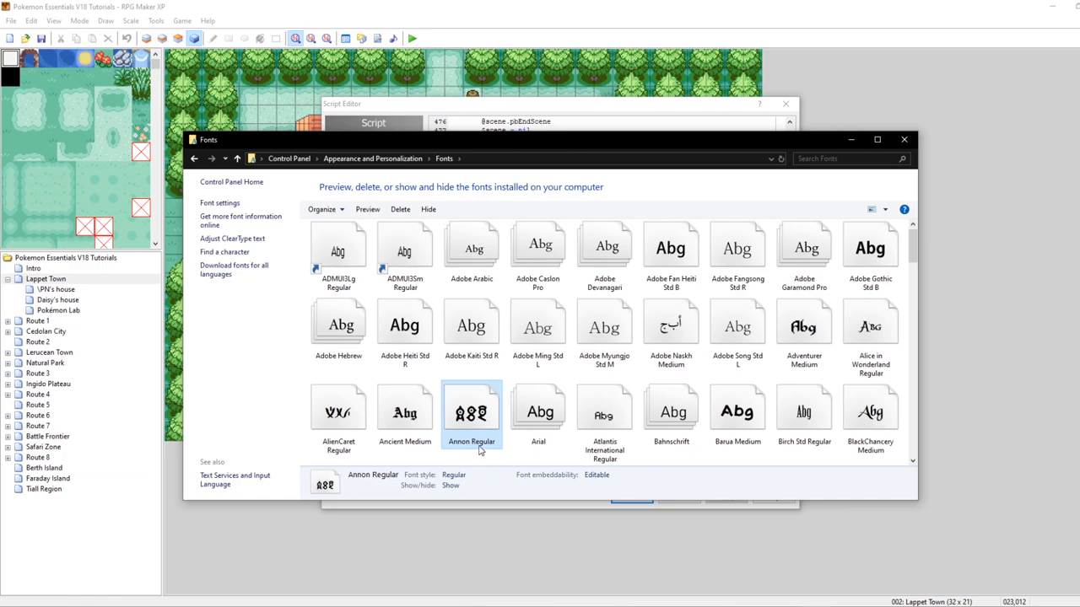
{"action": "mouse_move", "coordinate": [560, 376]}
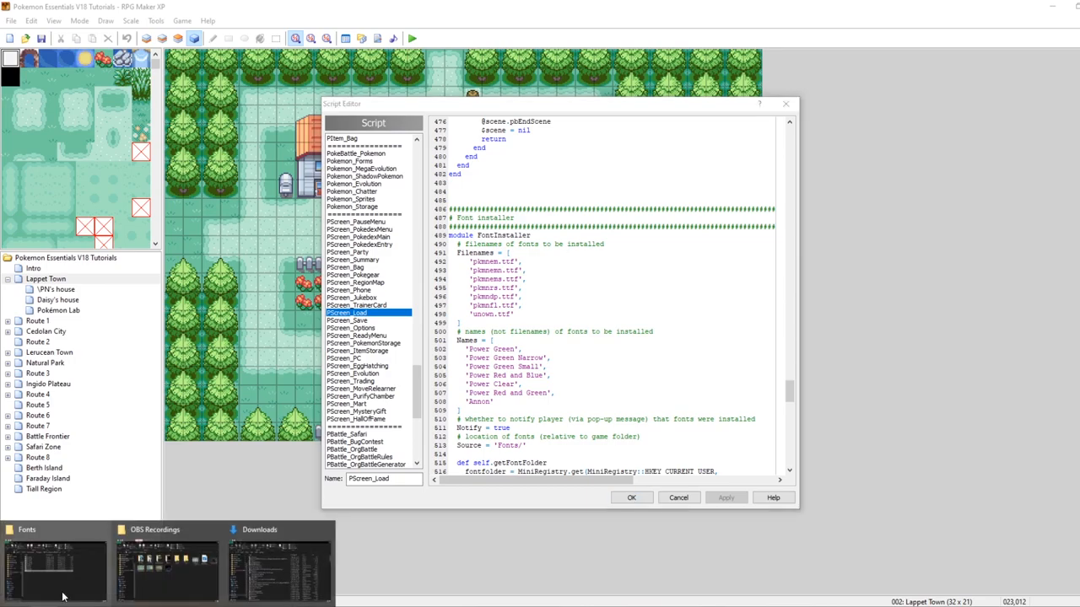
{"action": "left_click", "coordinate": [56, 565]}
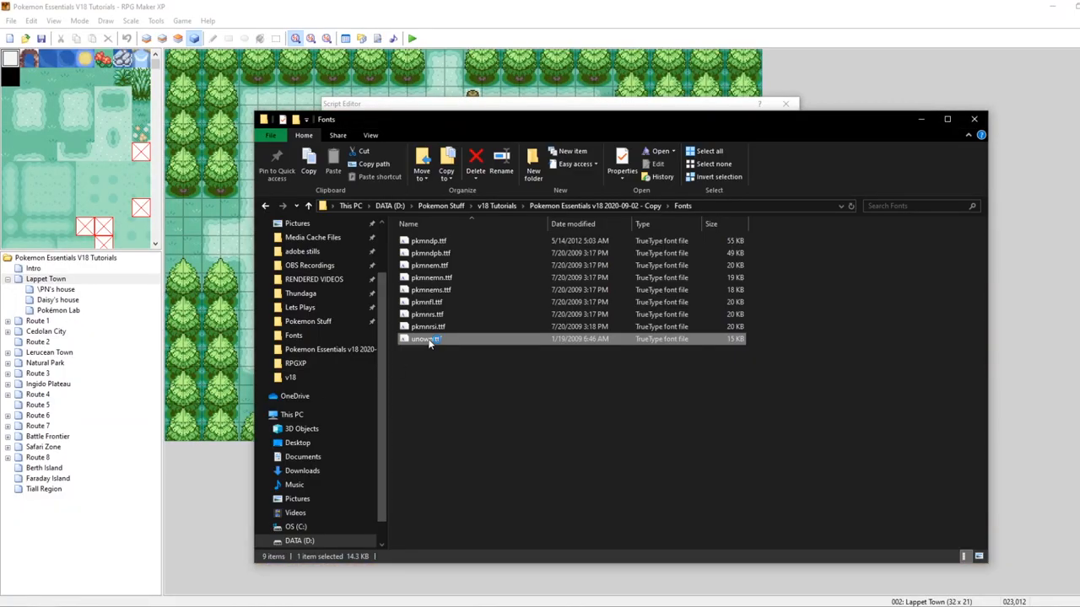
{"action": "double_click", "coordinate": [425, 338]}
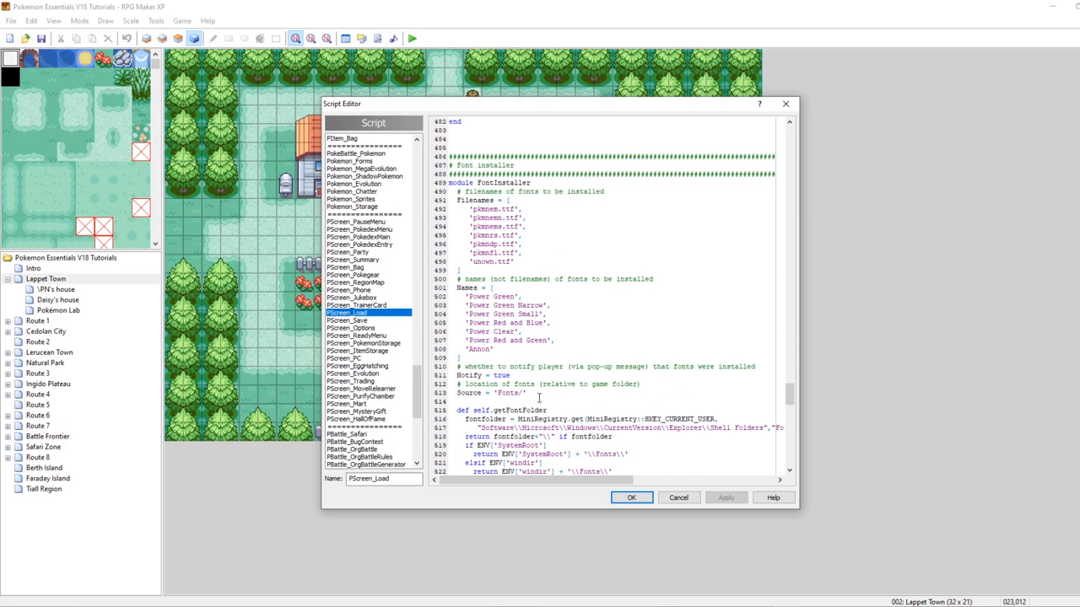
Set FontInstaller Notify to false and scroll down to the missing-fonts return and pbMessage lines.
{"action": "double_click", "coordinate": [499, 376]}
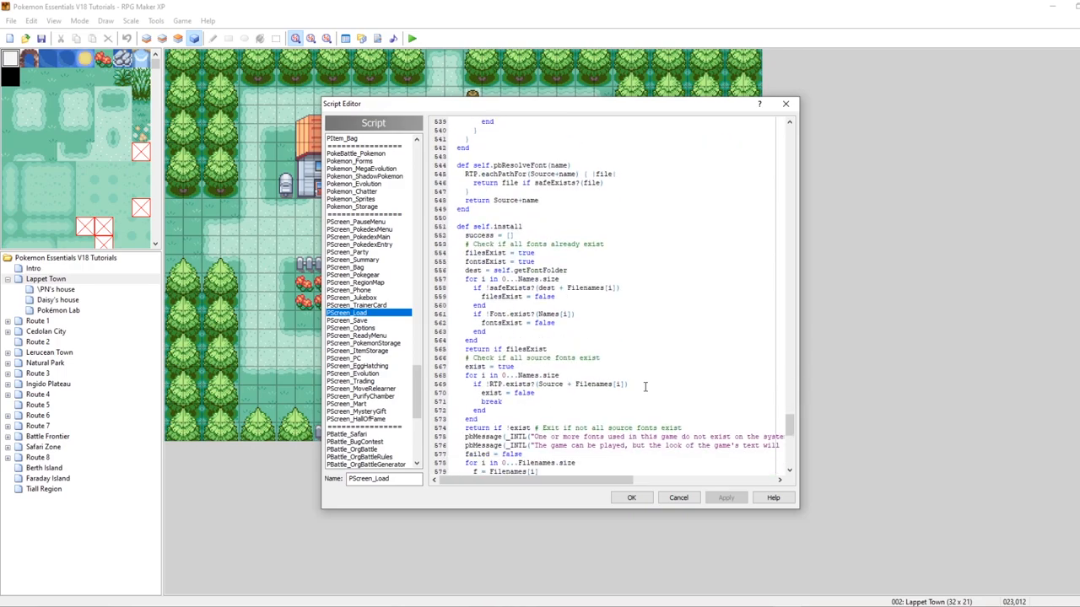
{"action": "scroll", "scroll_direction": "down", "scroll_amount": 3}
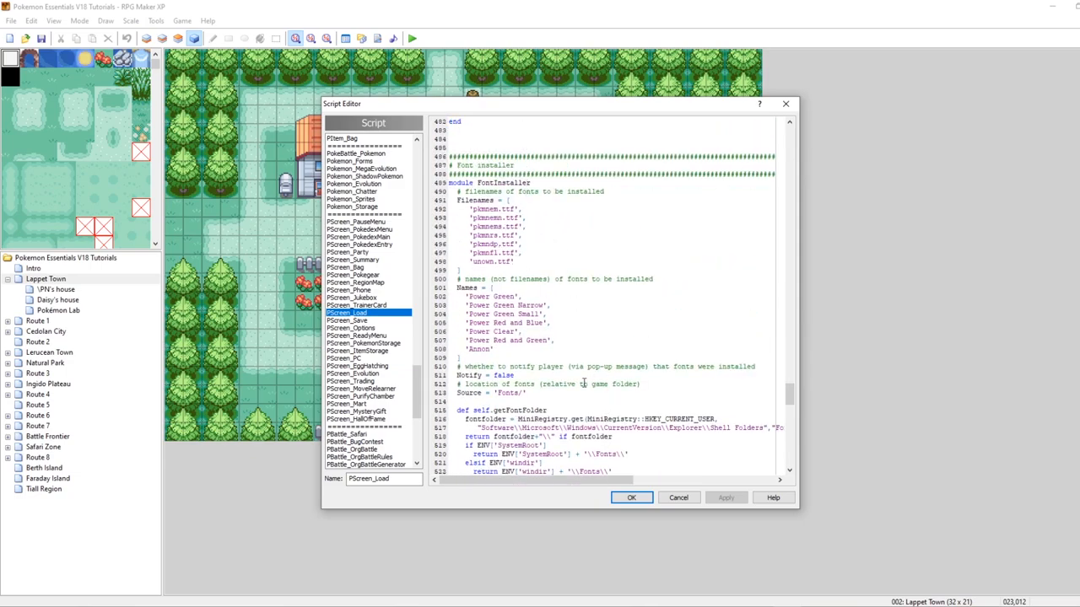
{"action": "scroll", "scroll_direction": "down", "scroll_amount": 3}
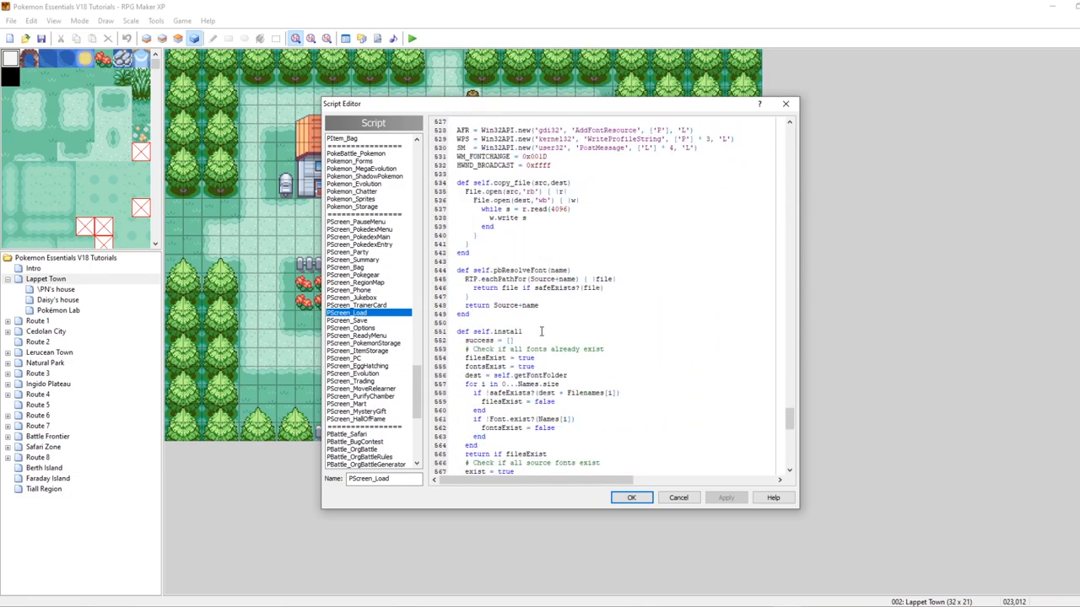
{"action": "scroll", "scroll_direction": "down", "scroll_amount": 3}
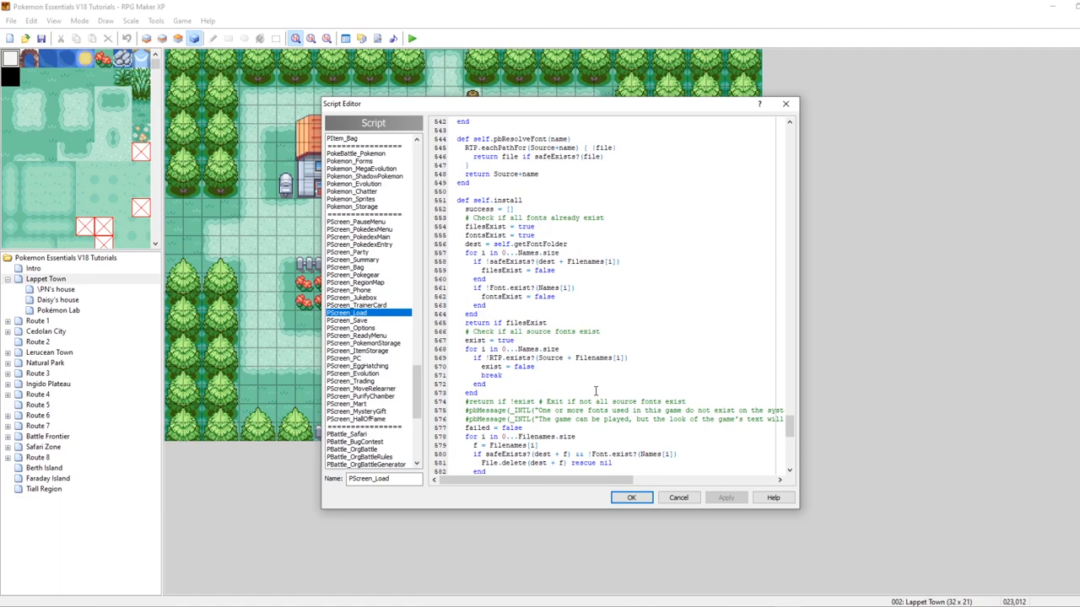
{"action": "mouse_move", "coordinate": [601, 302]}
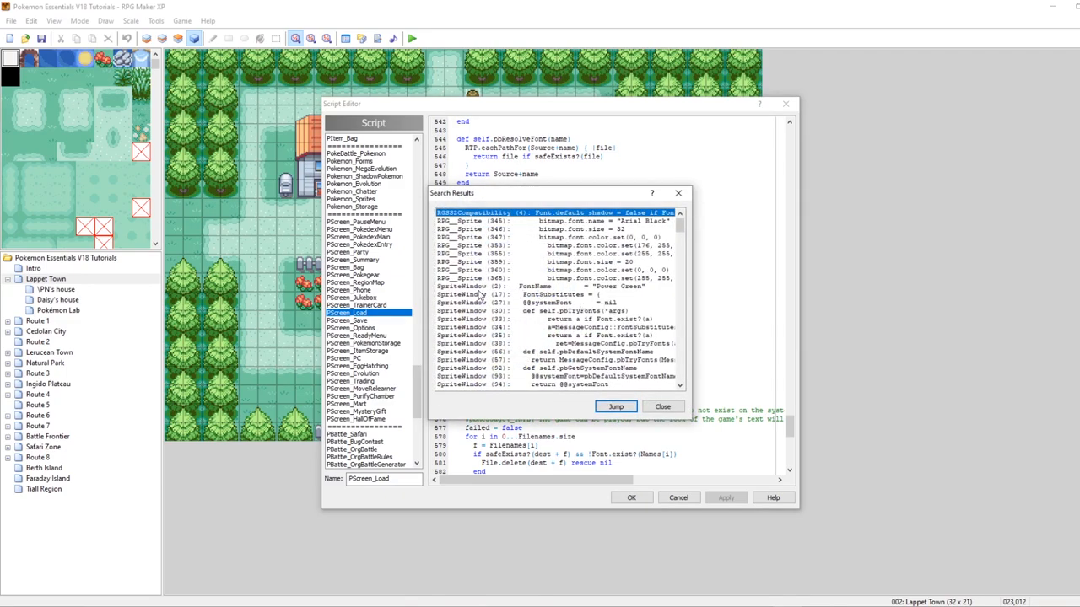
Replace the SpriteWindow default FontName 'Power Green' with 'Annon'.
{"action": "left_click", "coordinate": [615, 406]}
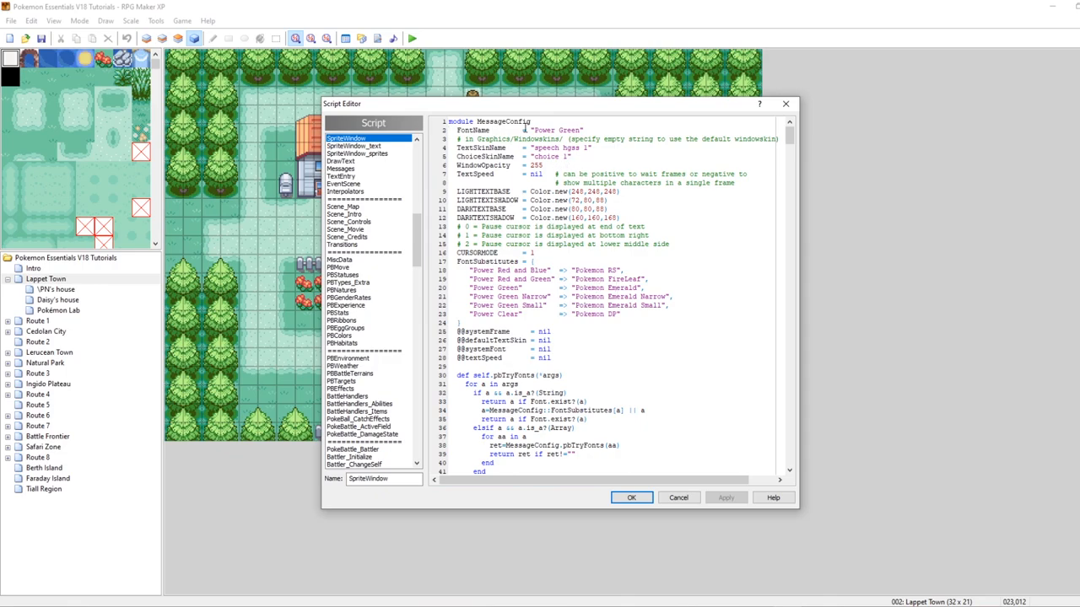
{"action": "double_click", "coordinate": [549, 130]}
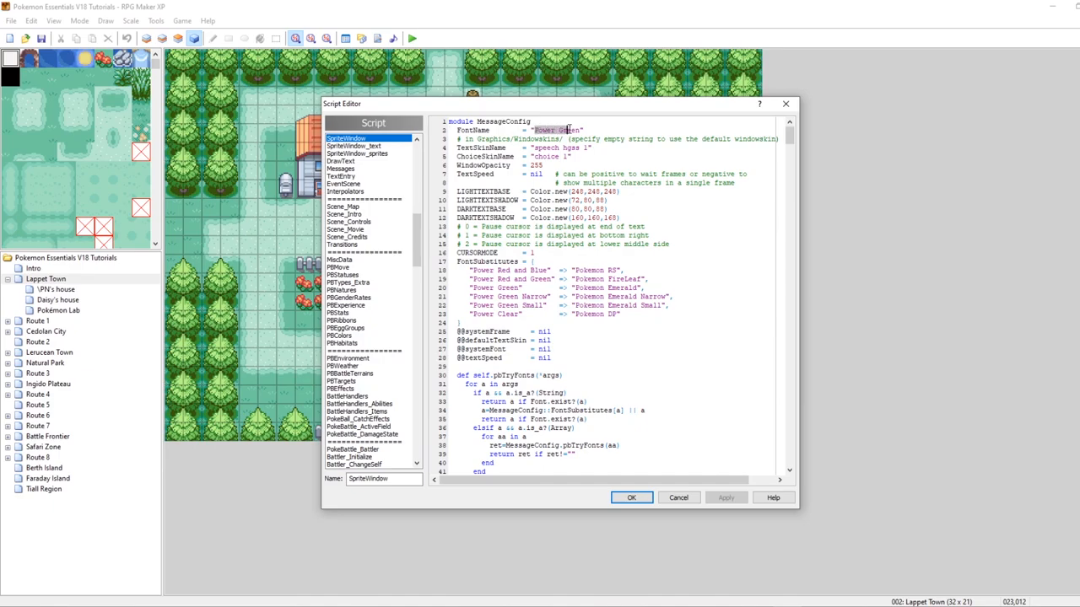
{"action": "type", "text": "Annon"}
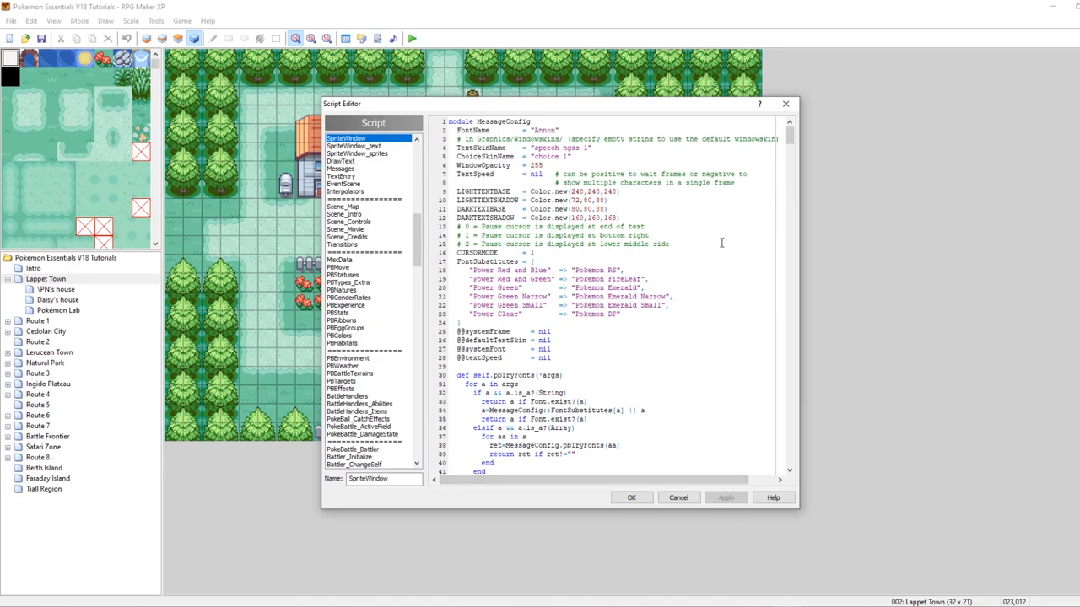
{"action": "left_click", "coordinate": [678, 497]}
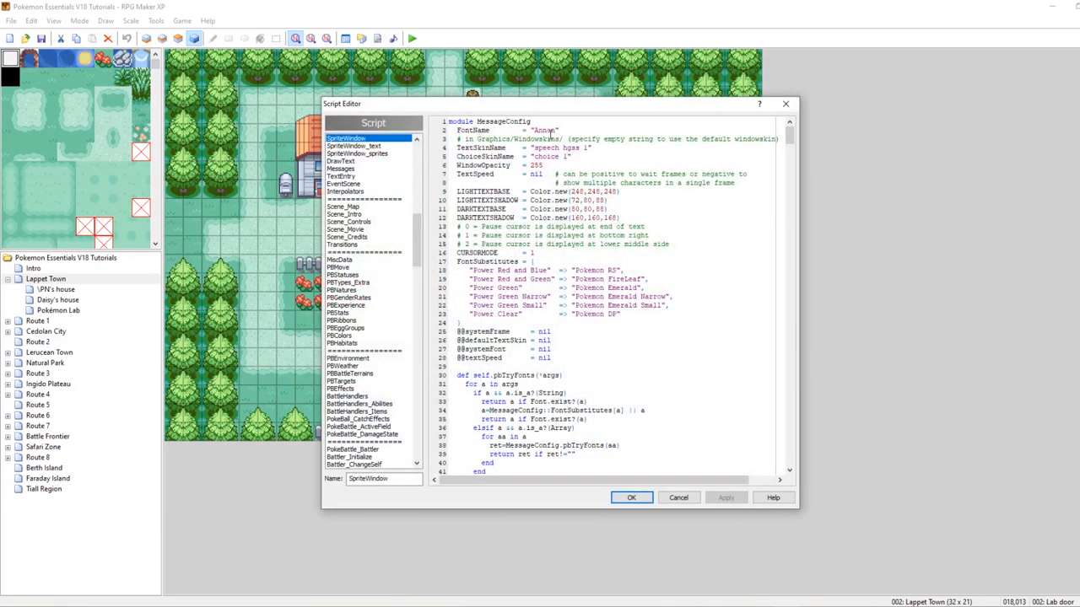
Replace the FontName 'Annon' with 'Power Green' again.
{"action": "double_click", "coordinate": [542, 130]}
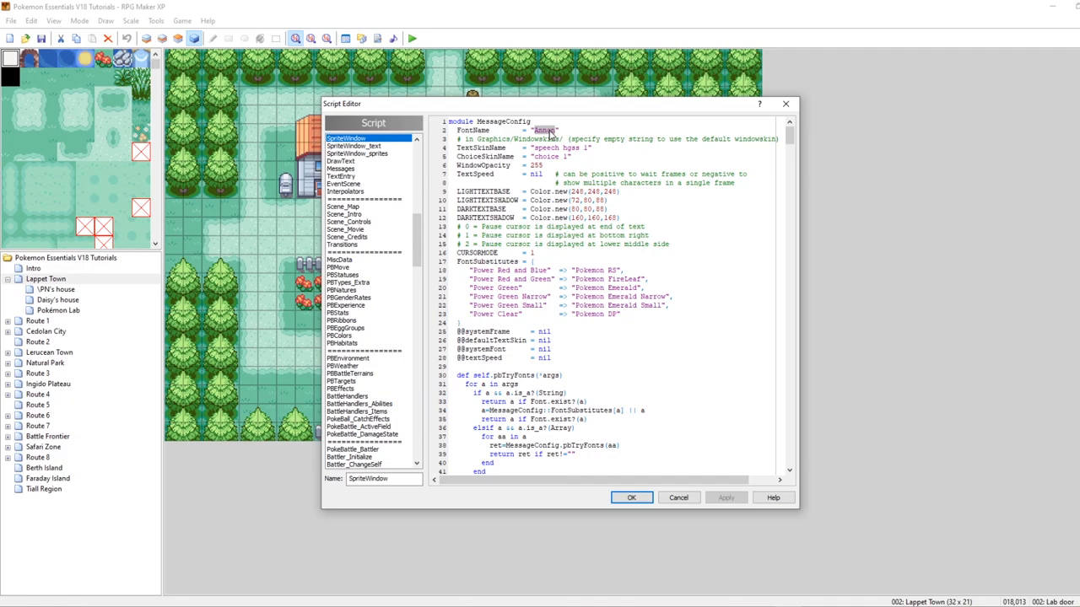
{"action": "type", "text": "Power"}
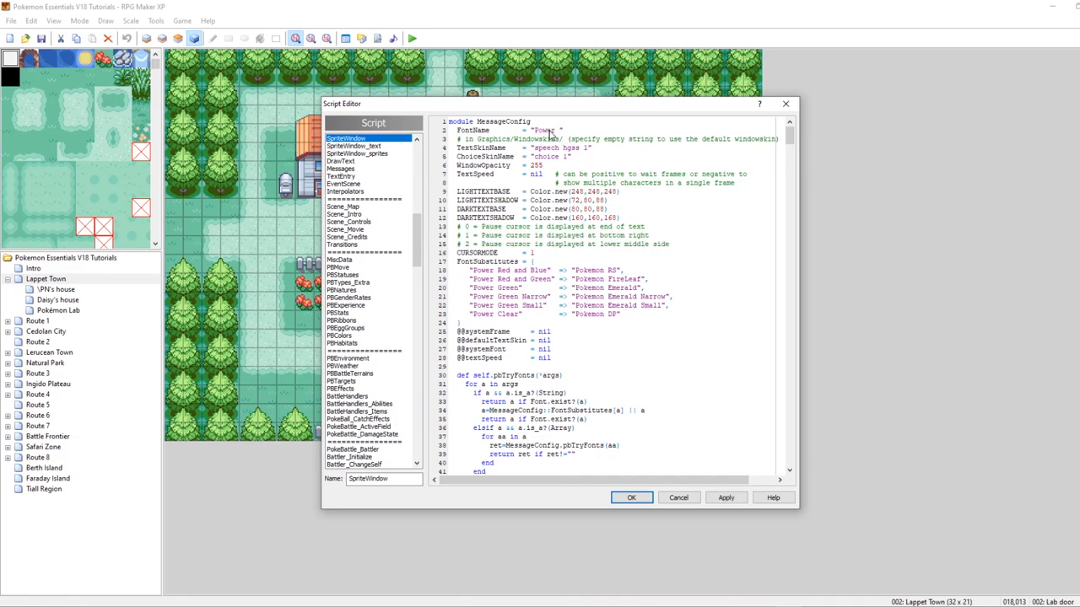
{"action": "type", "text": "Green"}
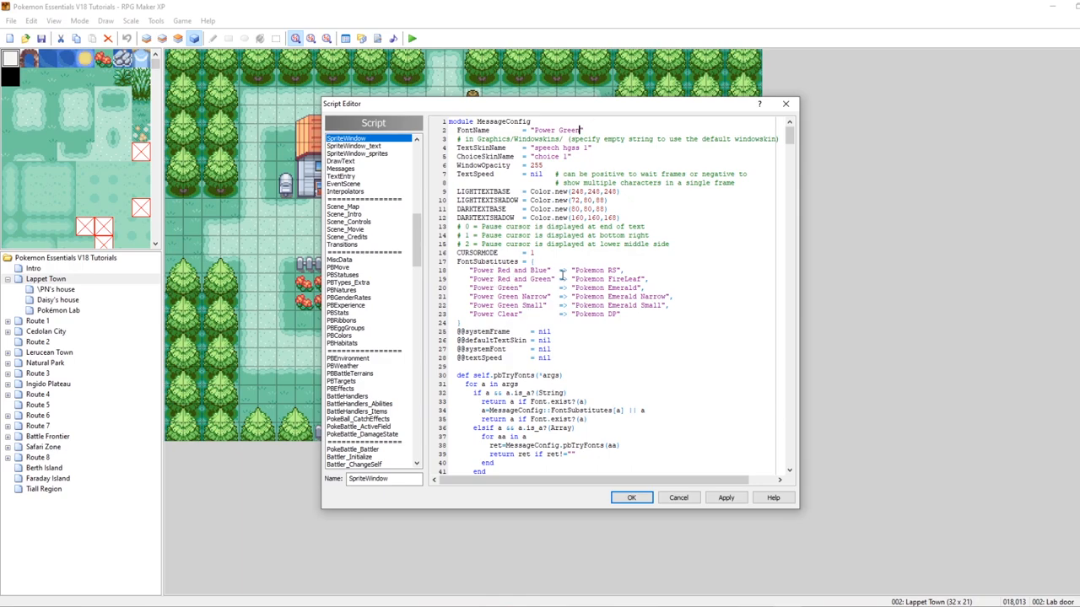
Close the Script Editor and inspect EV005's <fn=Annon> 'Can you read this?' message.
{"action": "left_click", "coordinate": [726, 498]}
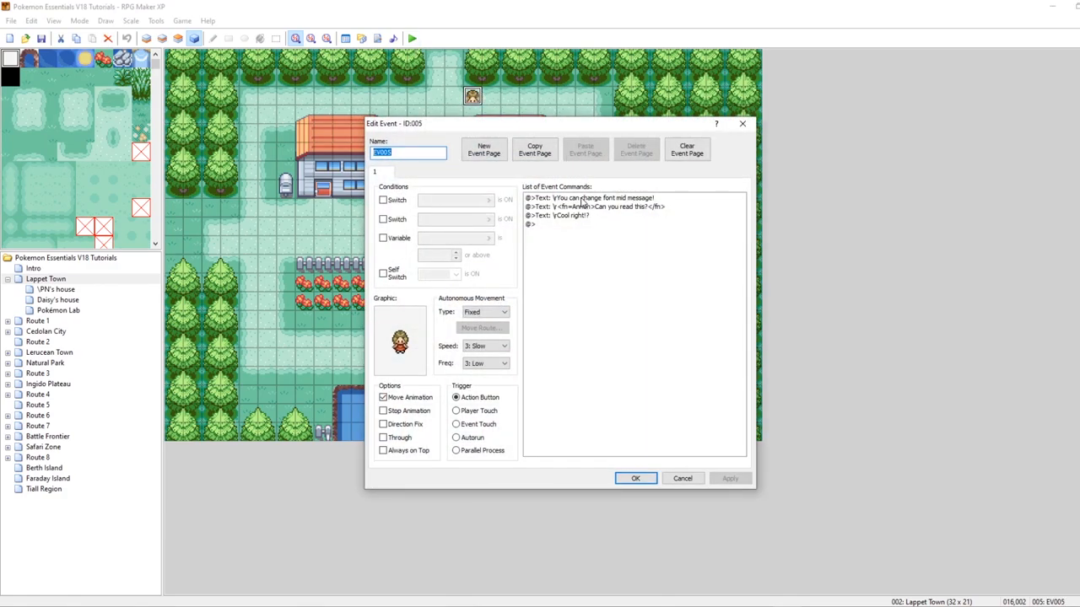
{"action": "left_click", "coordinate": [591, 199]}
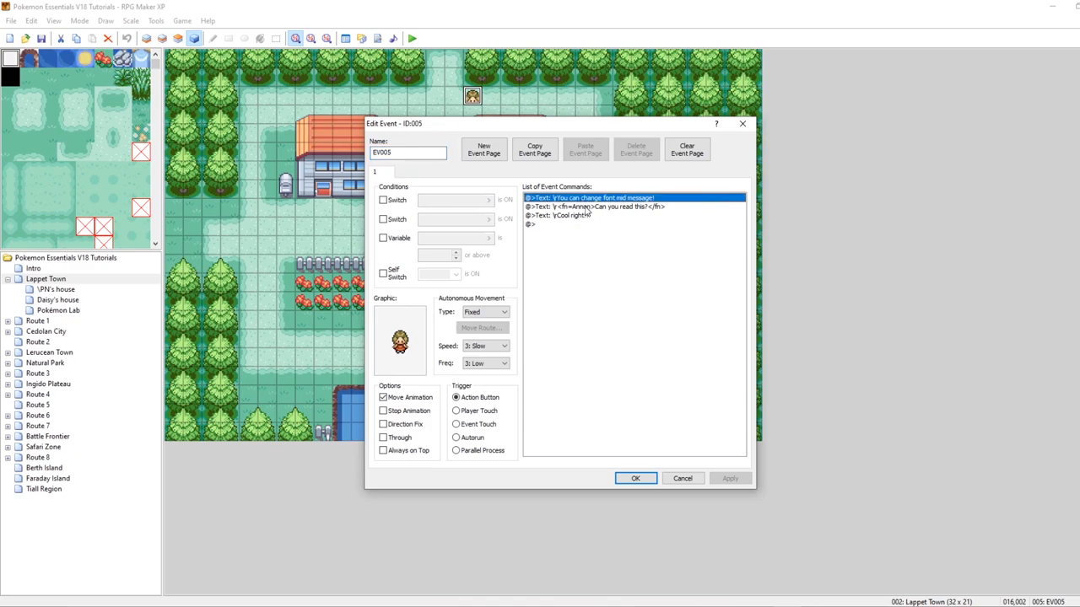
{"action": "double_click", "coordinate": [593, 206]}
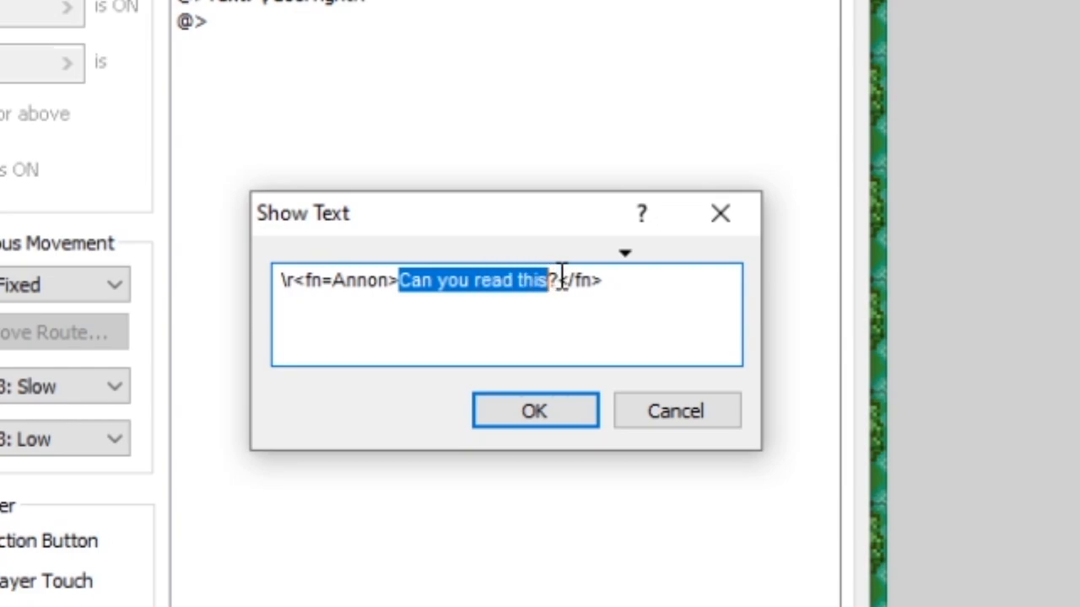
{"action": "left_click", "coordinate": [599, 280]}
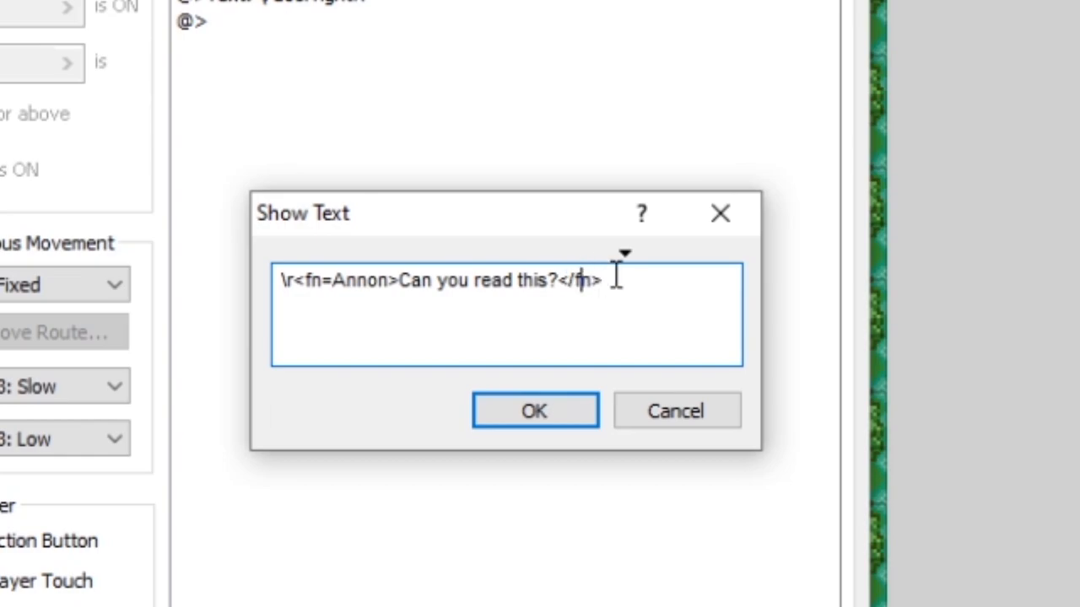
{"action": "left_click", "coordinate": [533, 411]}
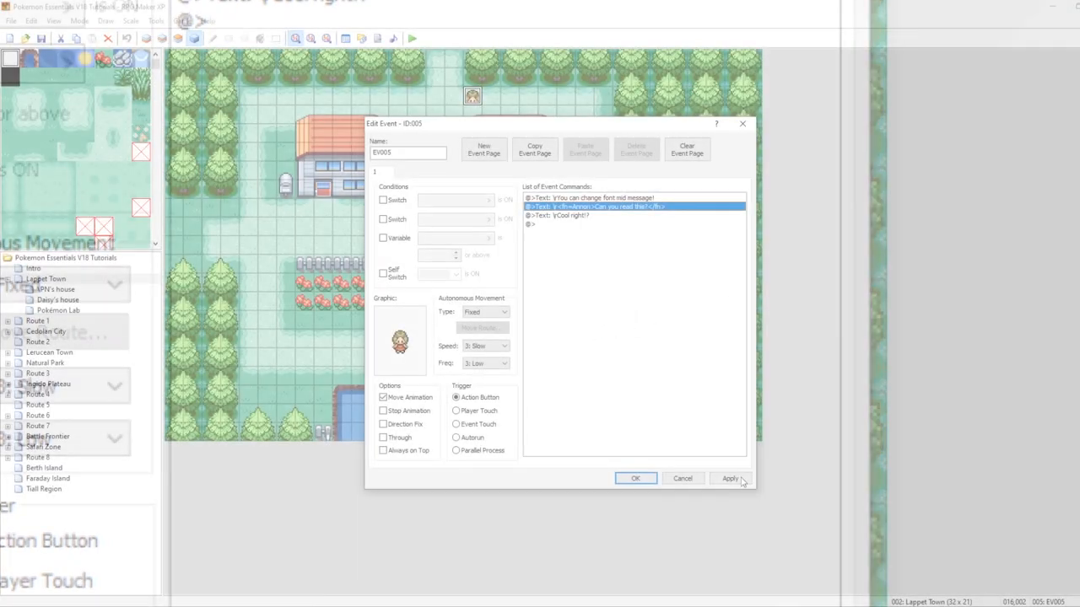
Close EV005 and review the Text formatting NPC's <fn=Arial> font example message.
{"action": "left_click", "coordinate": [635, 478]}
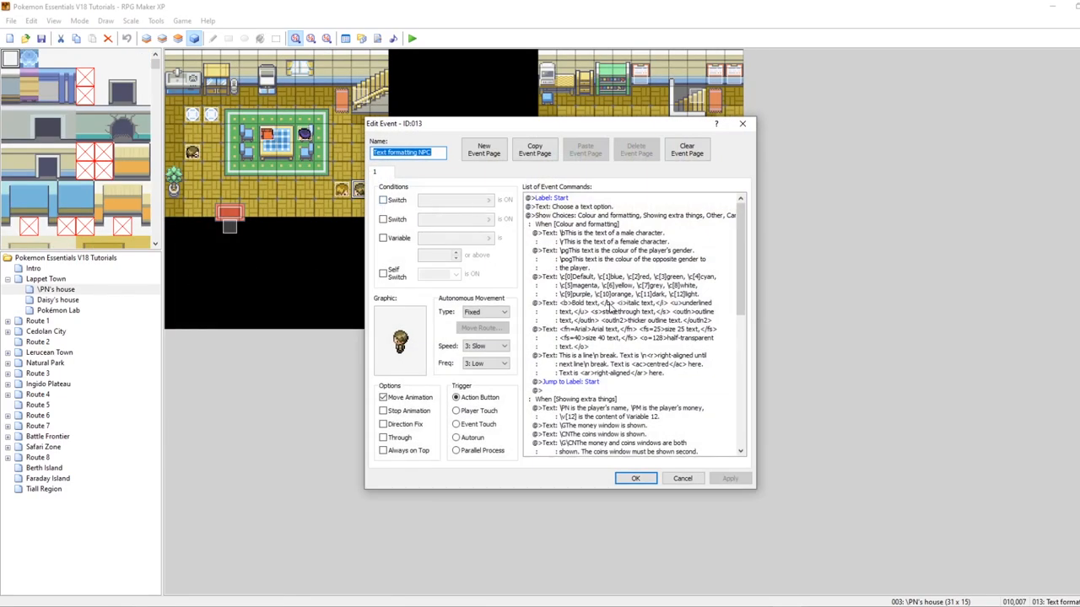
{"action": "left_click", "coordinate": [628, 302]}
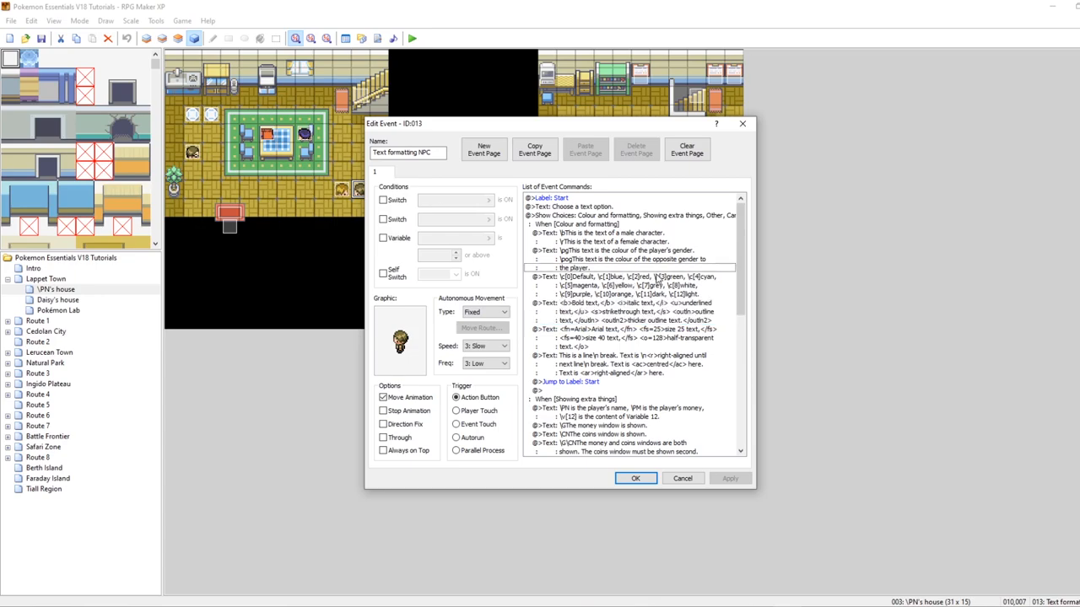
{"action": "left_click", "coordinate": [629, 329]}
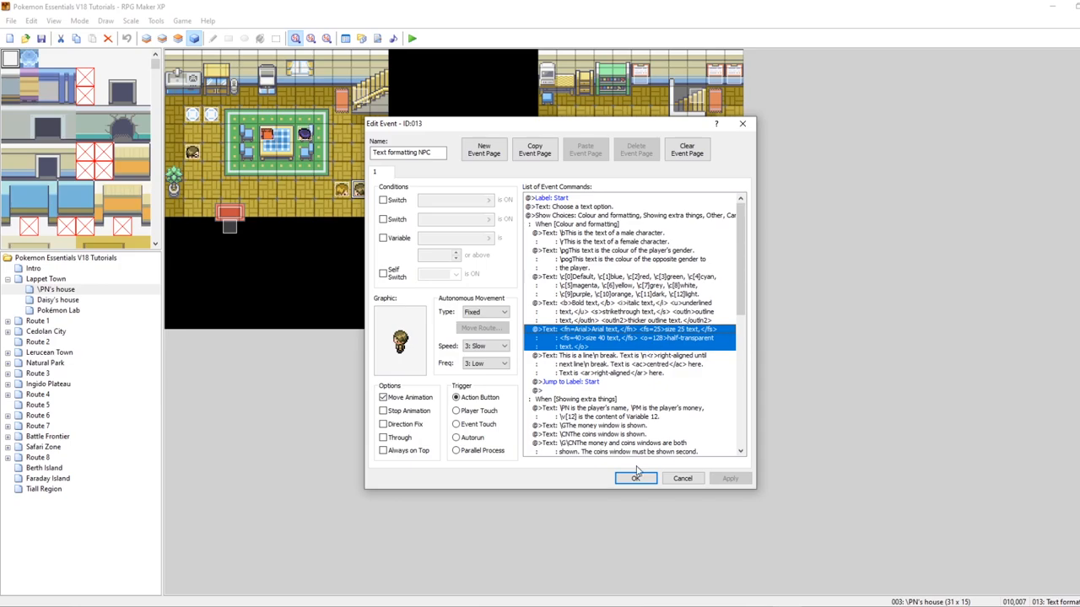
{"action": "left_click", "coordinate": [636, 479]}
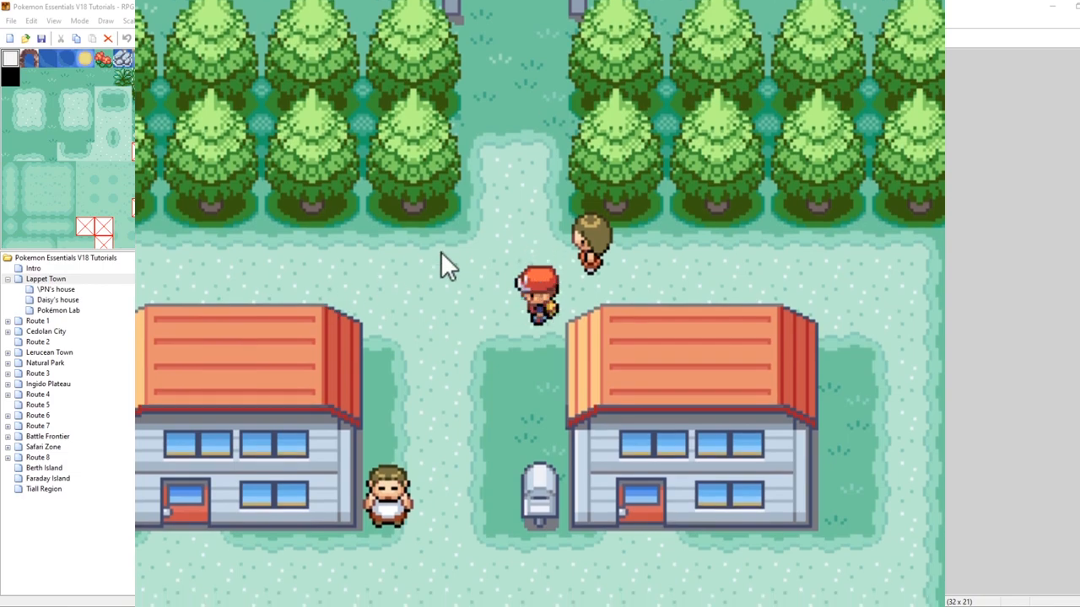
{"action": "mouse_move", "coordinate": [723, 212]}
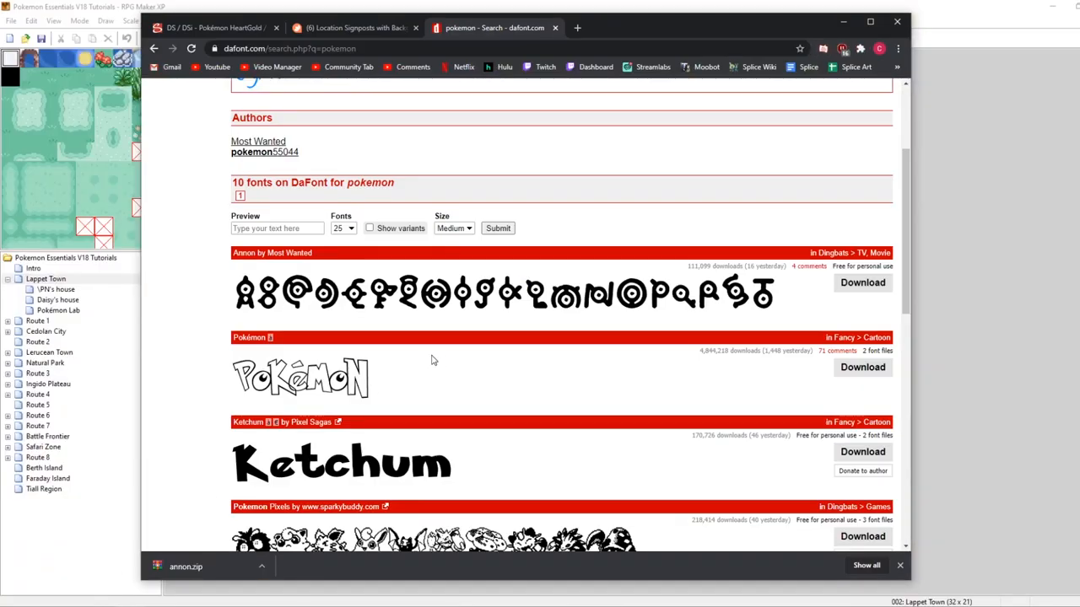
Scroll the dafont.com pokemon results past Annon to Pokemon Classic and Pokemon X and Y.
{"action": "scroll", "scroll_direction": "down", "scroll_amount": 3}
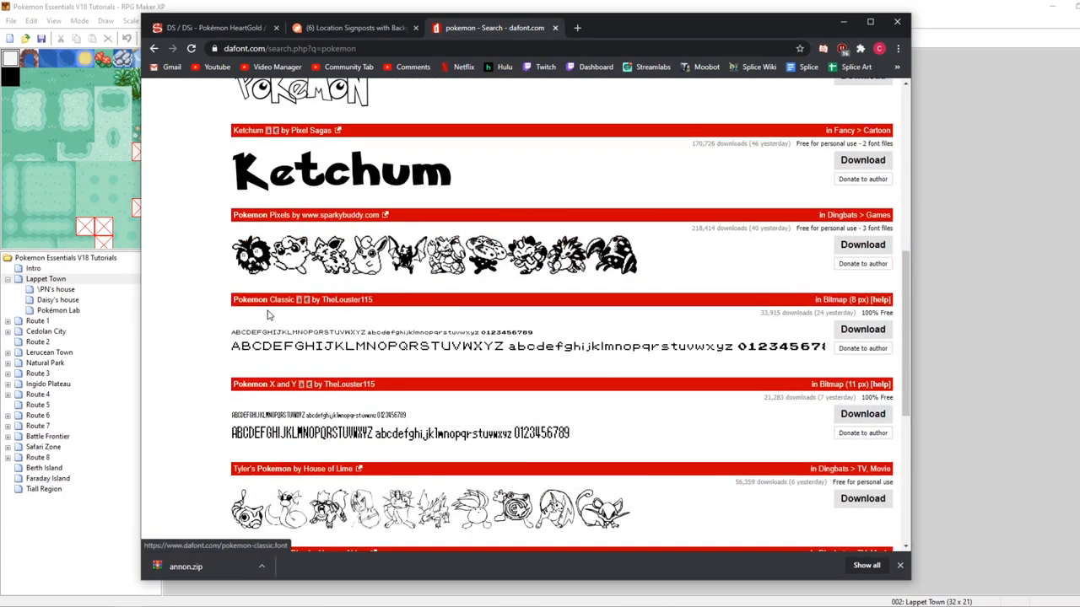
{"action": "scroll", "scroll_direction": "down", "scroll_amount": 3}
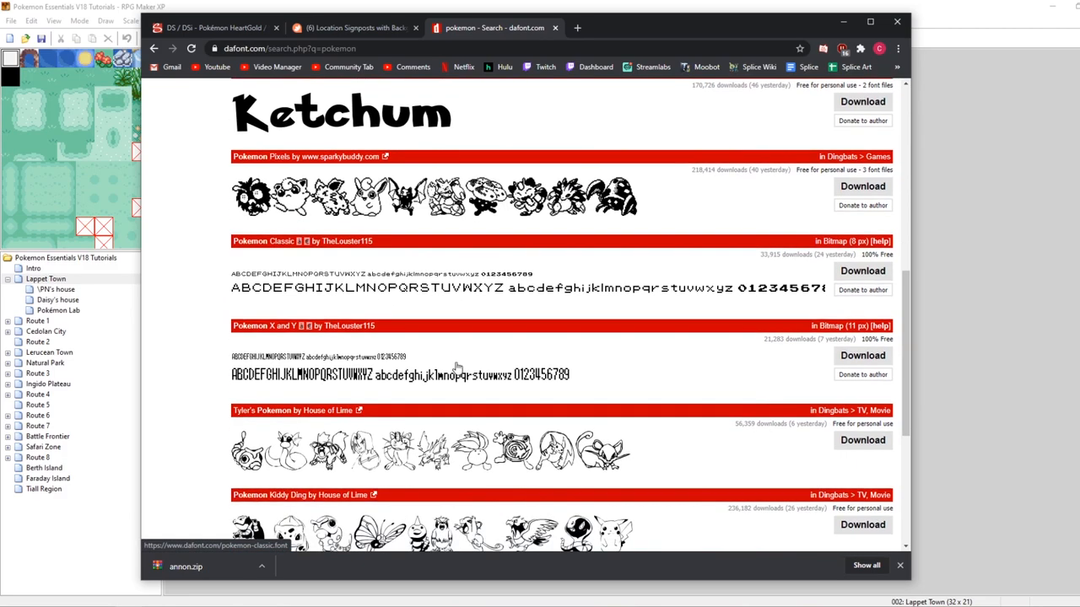
{"action": "scroll", "scroll_direction": "down", "scroll_amount": 3}
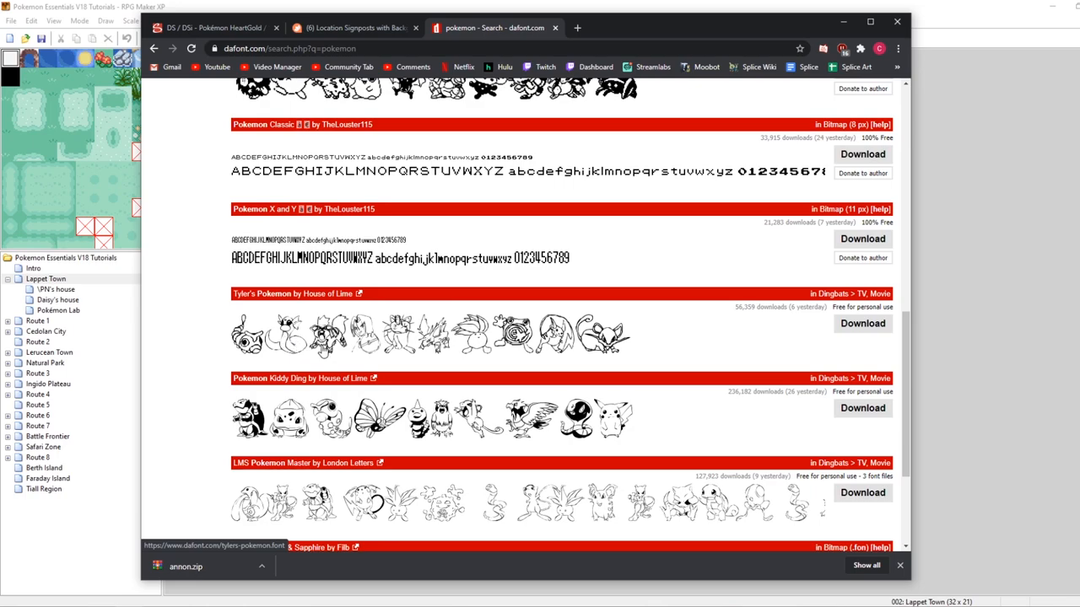
{"action": "scroll", "scroll_direction": "down", "scroll_amount": 3}
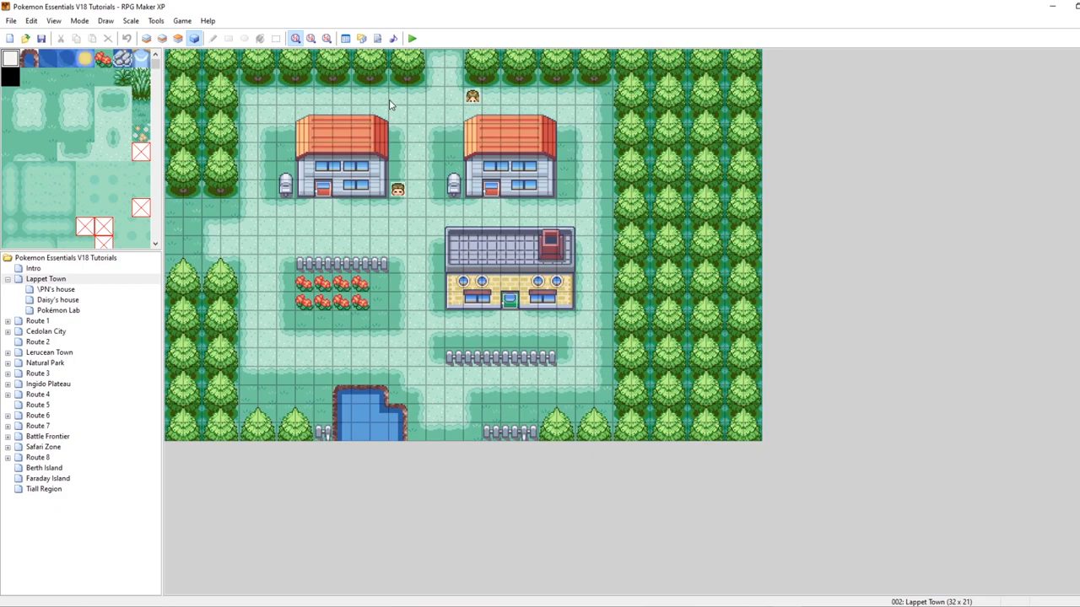
{"action": "mouse_move", "coordinate": [306, 361]}
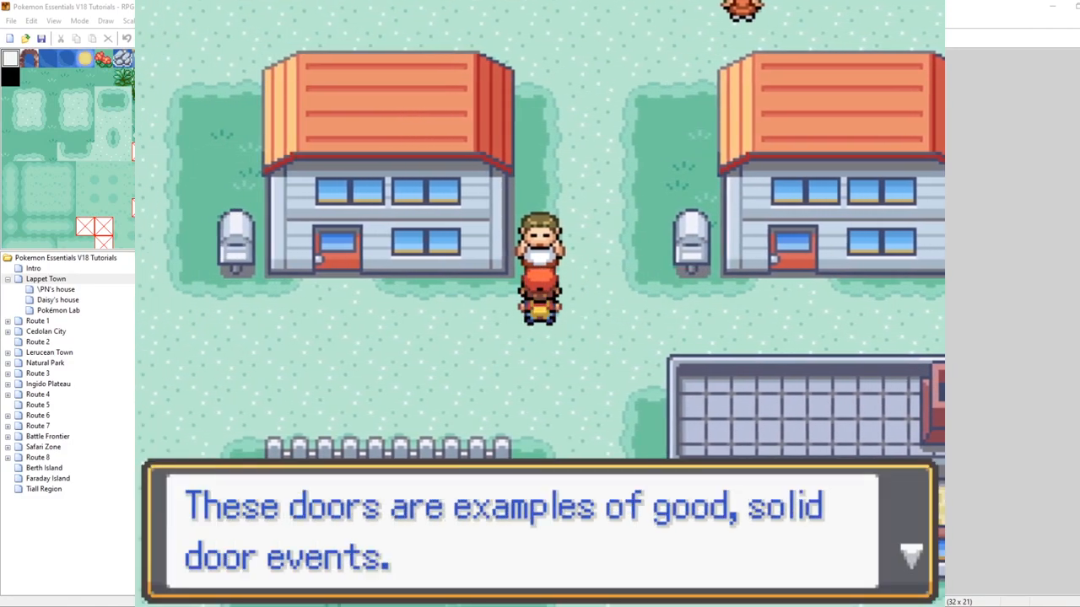
{"action": "mouse_move", "coordinate": [878, 519]}
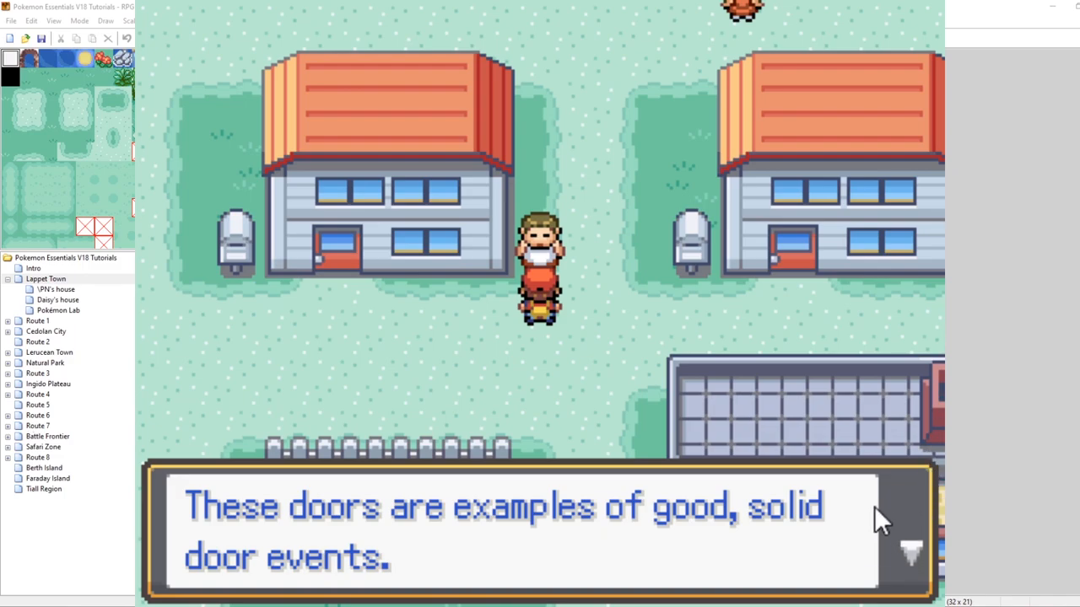
{"action": "mouse_move", "coordinate": [180, 496]}
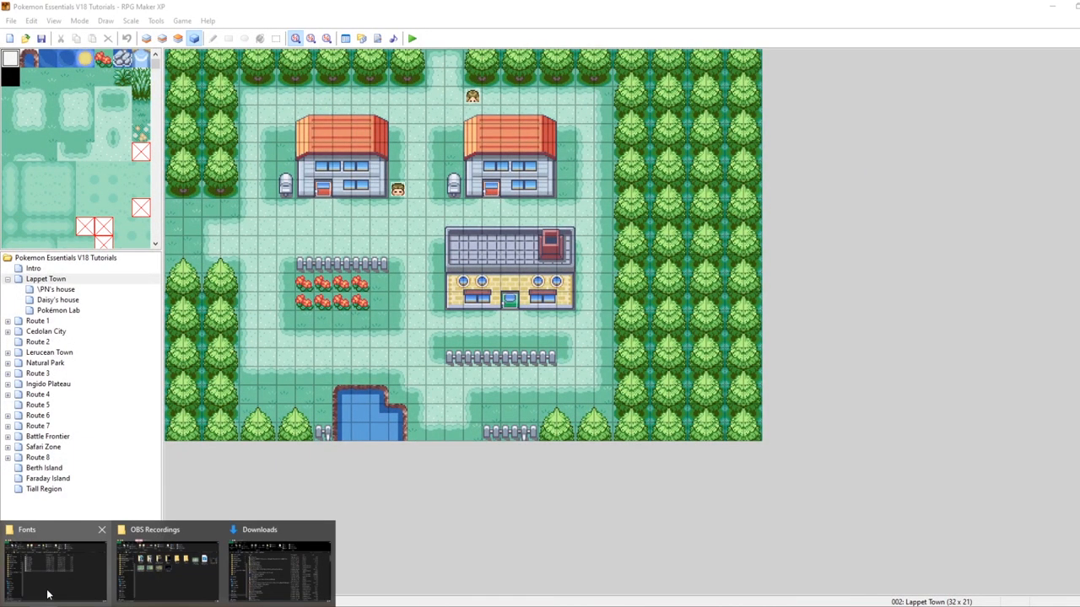
Open the project's Graphics > Windowskins folder and scroll through the skin images.
{"action": "left_click", "coordinate": [53, 565]}
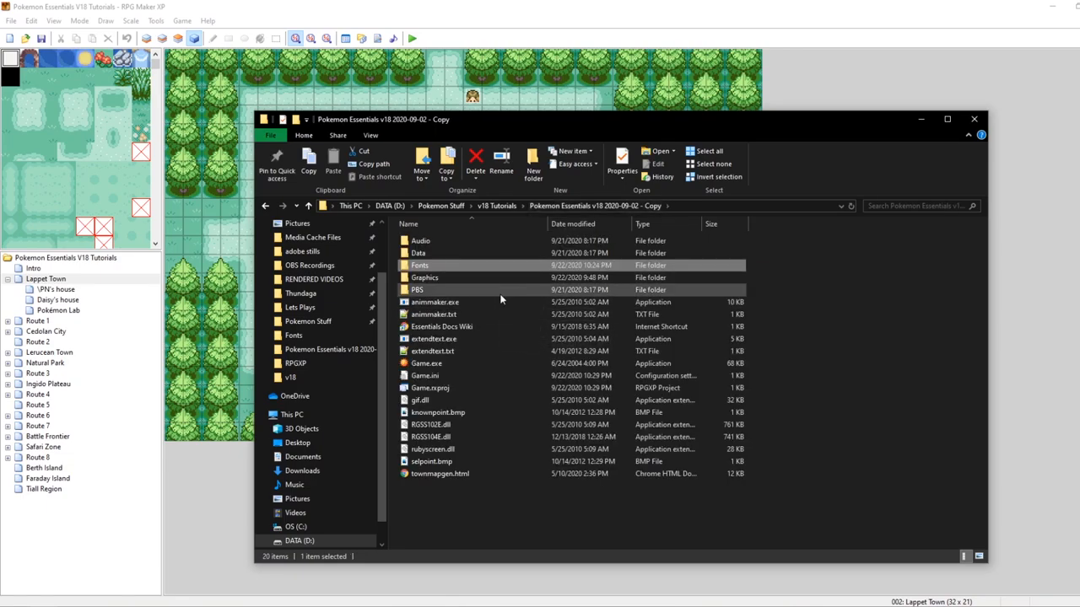
{"action": "double_click", "coordinate": [424, 278]}
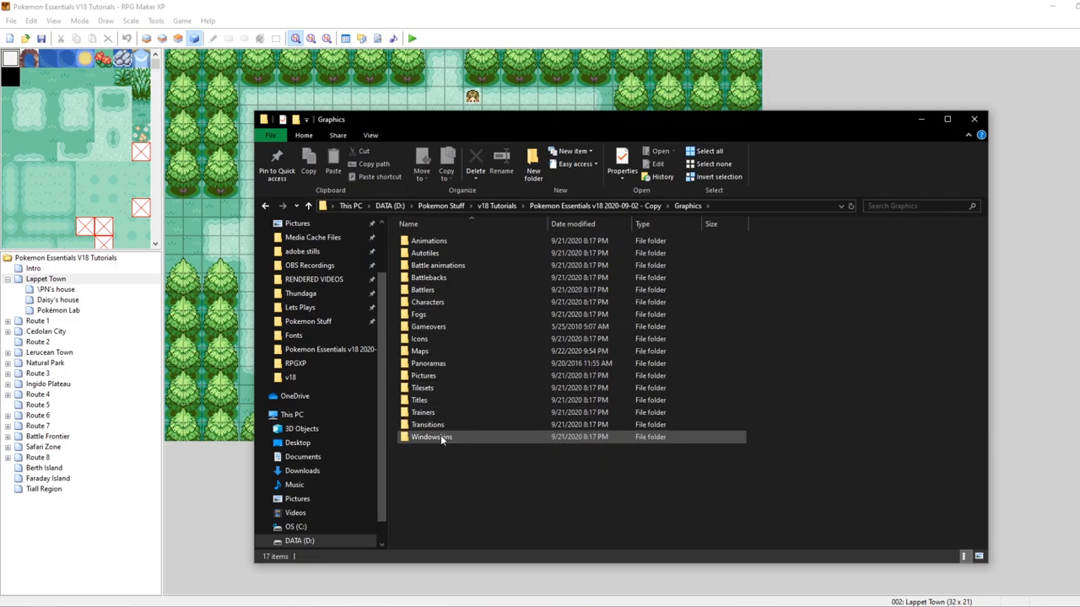
{"action": "double_click", "coordinate": [431, 437]}
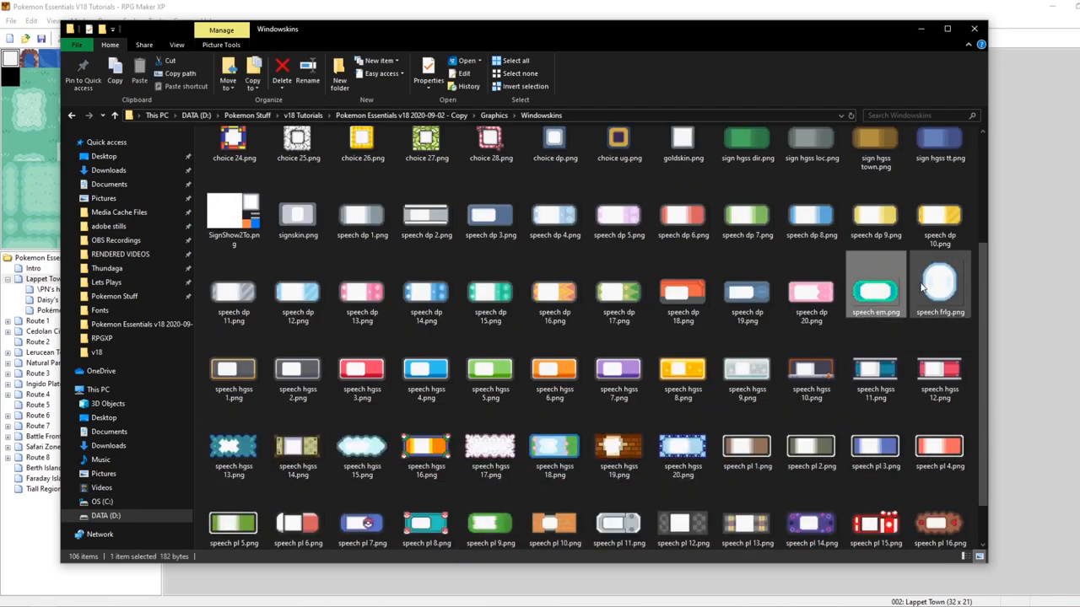
{"action": "scroll", "scroll_direction": "down", "scroll_amount": 3}
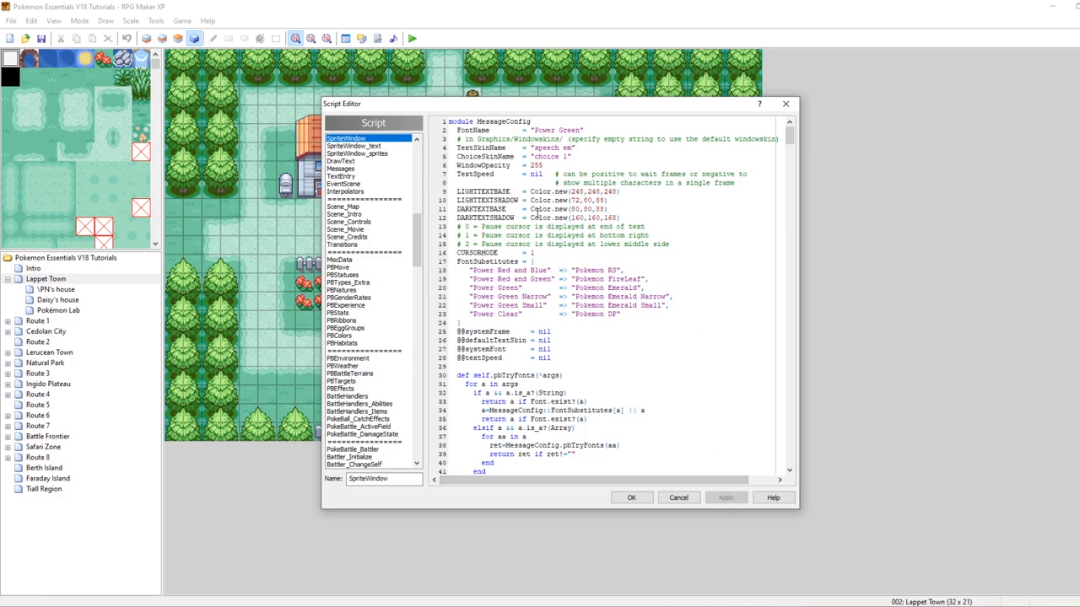
Change MessageConfig's ChoiceSkinName to 'choice 5' and save the script changes.
{"action": "double_click", "coordinate": [485, 157]}
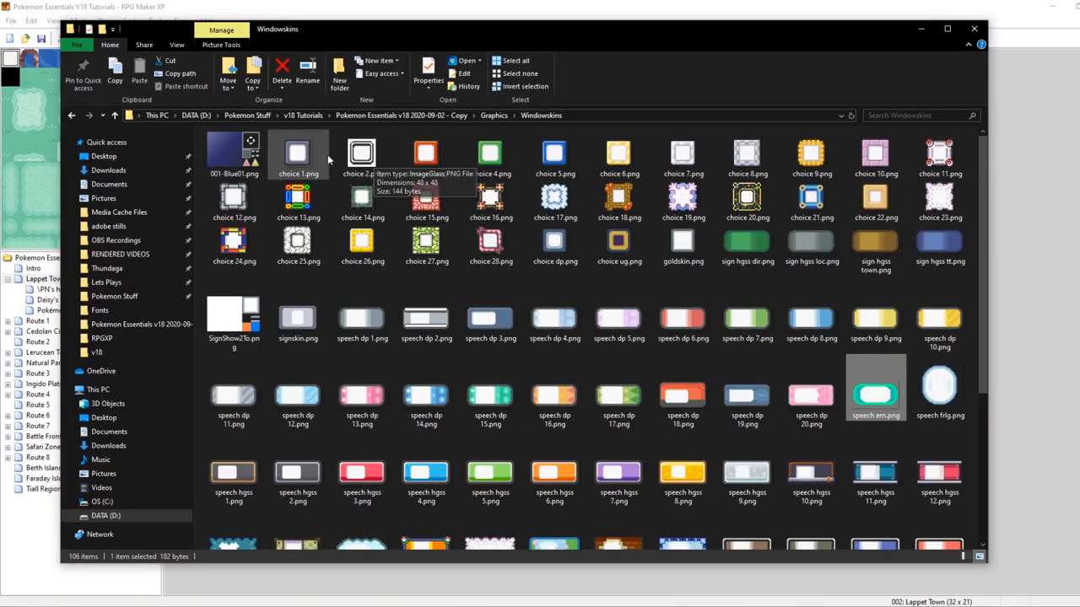
{"action": "left_click", "coordinate": [554, 152]}
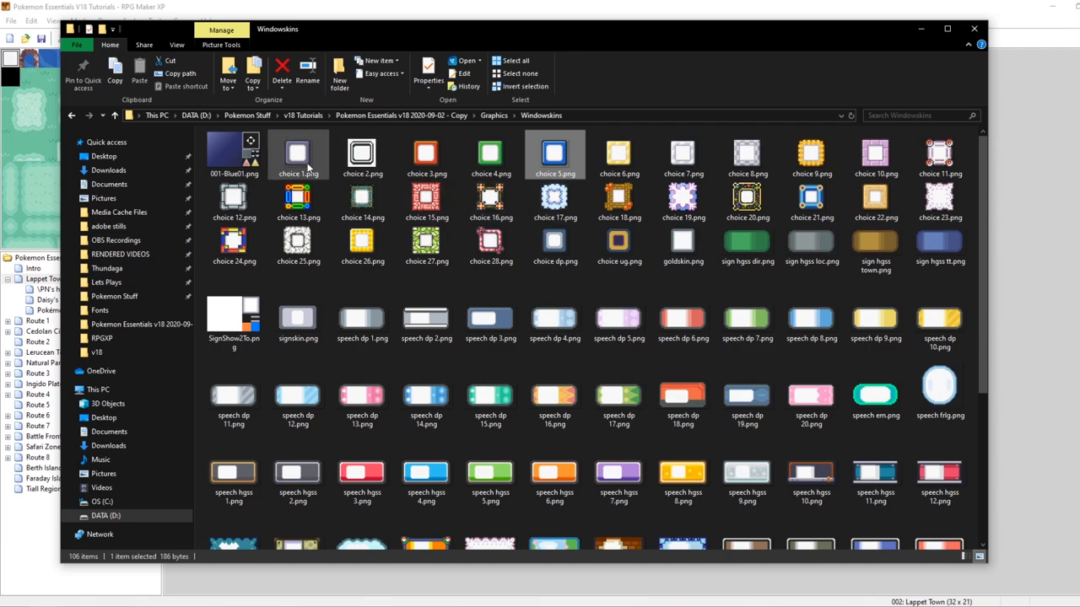
{"action": "left_click", "coordinate": [491, 153]}
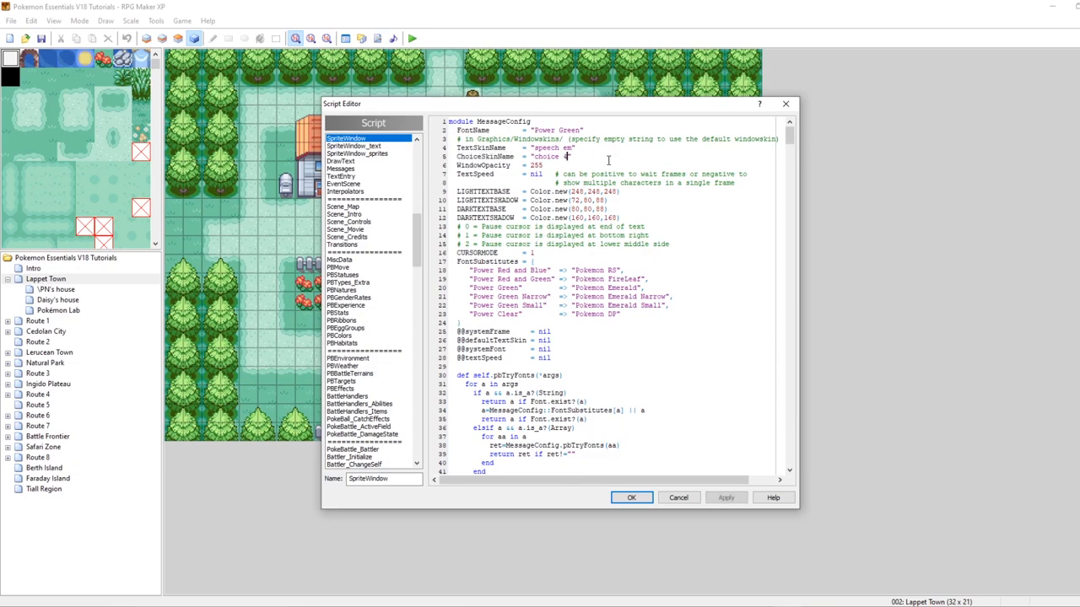
{"action": "left_click", "coordinate": [677, 496]}
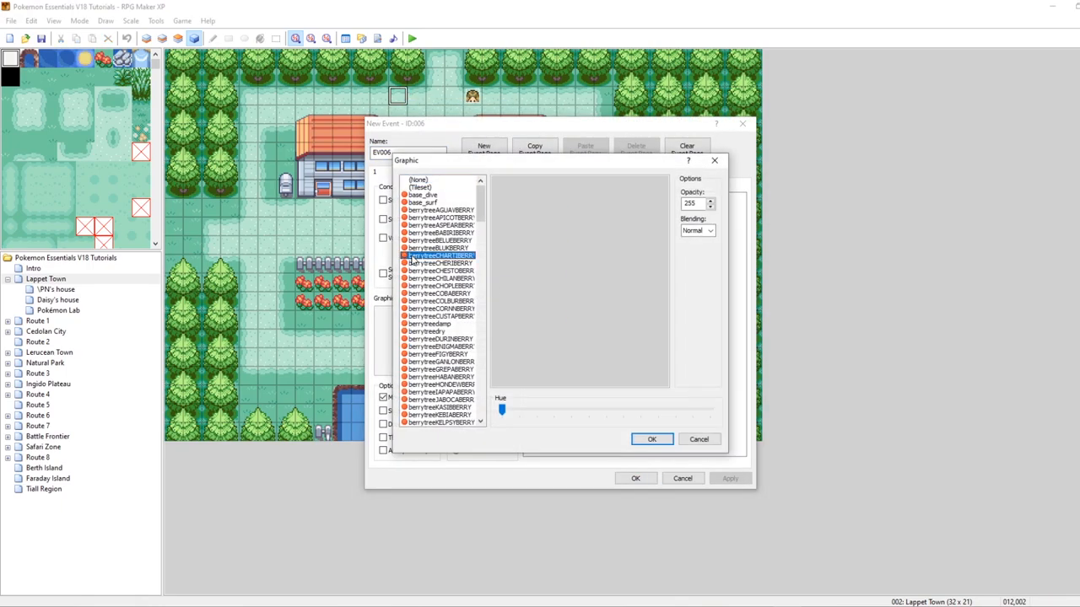
Give the new event a berry tree graphic and a 'CHOOSE!' message.
{"action": "left_click", "coordinate": [651, 438]}
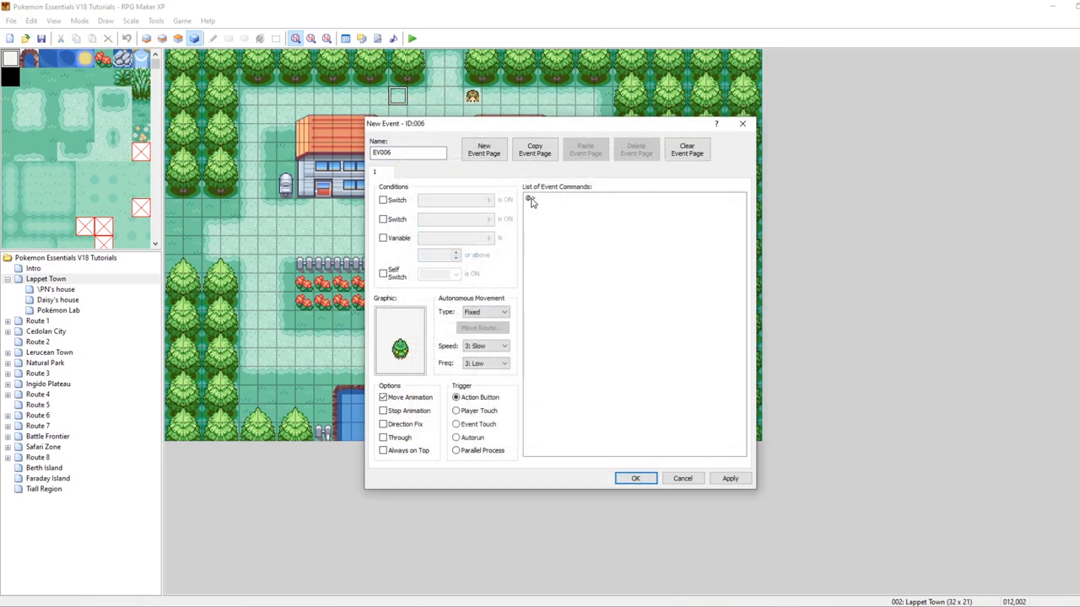
{"action": "type", "text": "CH"}
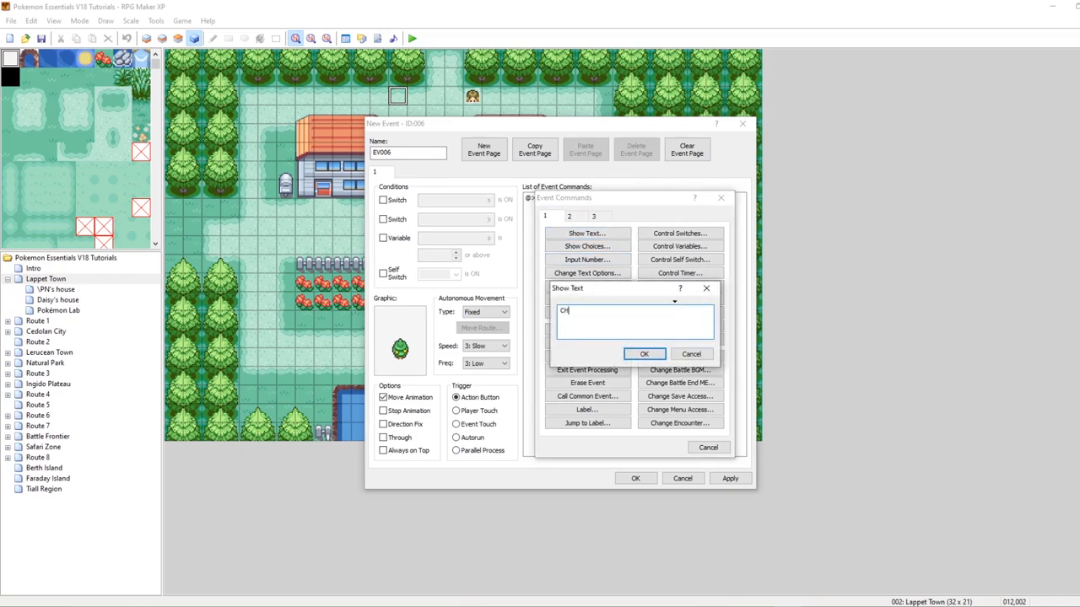
{"action": "left_click", "coordinate": [644, 353]}
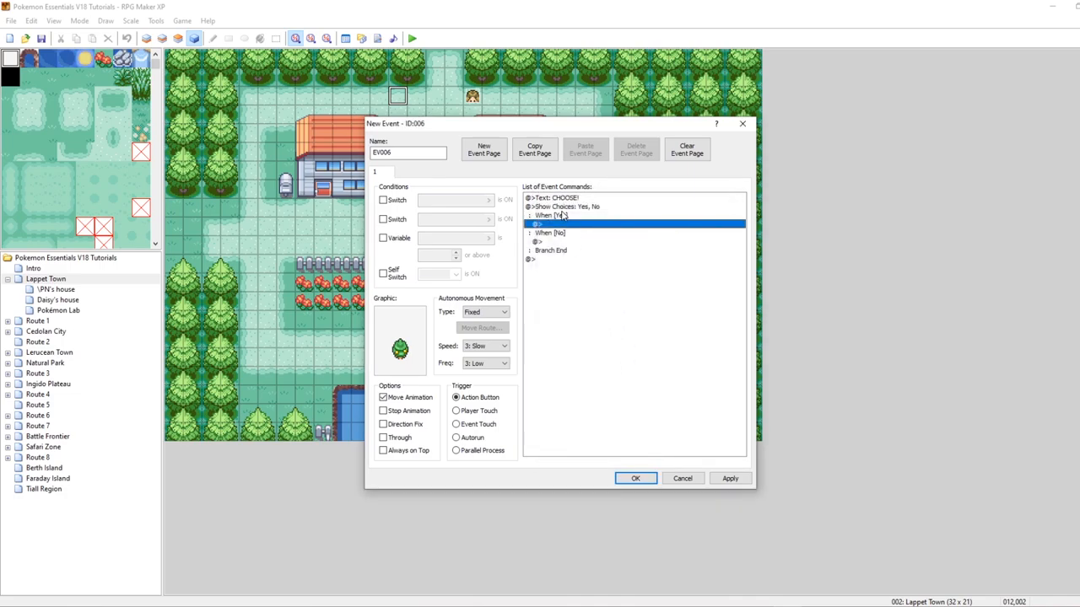
Add the choices Yes, No and 'Maybe, I dunno?', then save the event.
{"action": "double_click", "coordinate": [563, 206]}
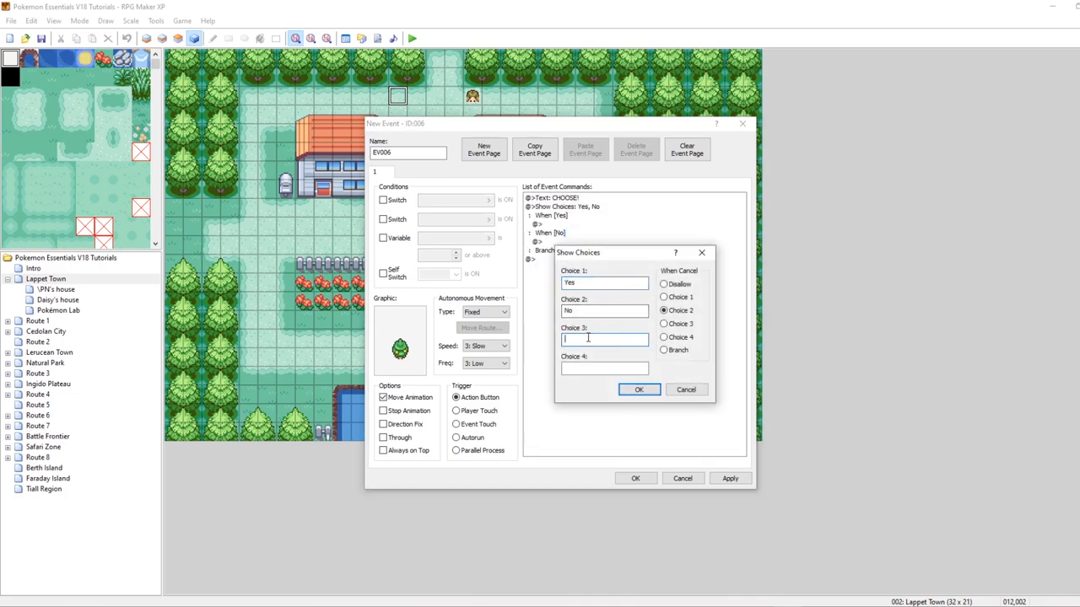
{"action": "type", "text": "Maybe."}
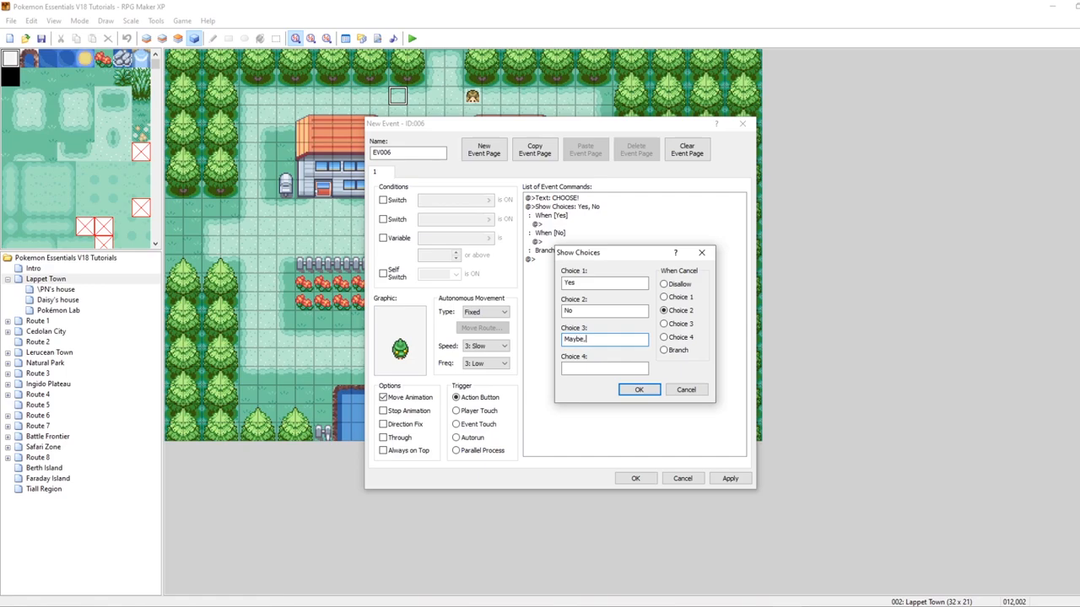
{"action": "type", "text": "I dunno"}
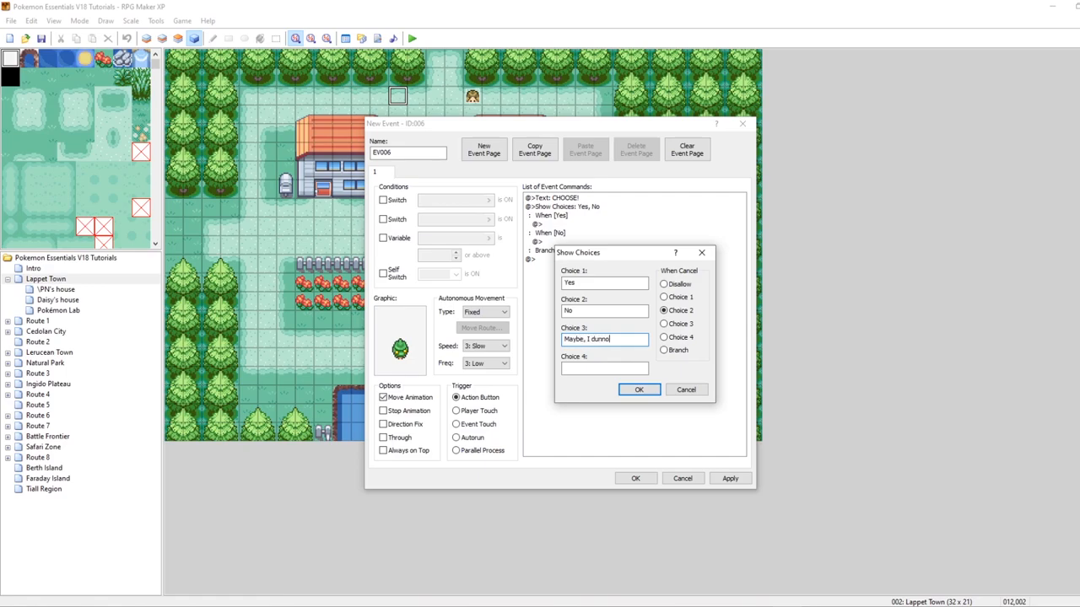
{"action": "left_click", "coordinate": [639, 388]}
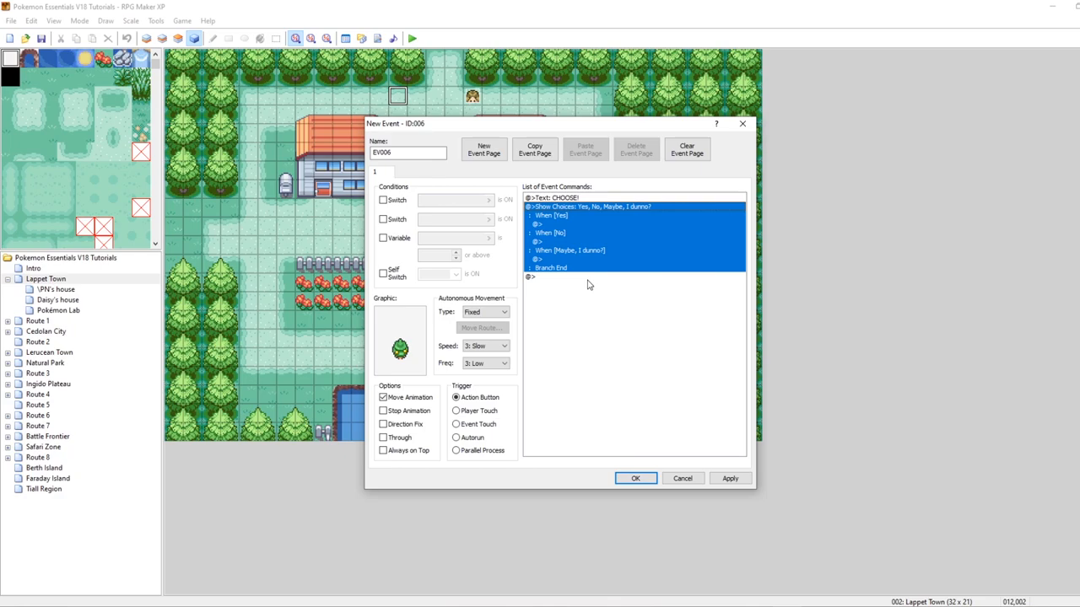
{"action": "left_click", "coordinate": [636, 479]}
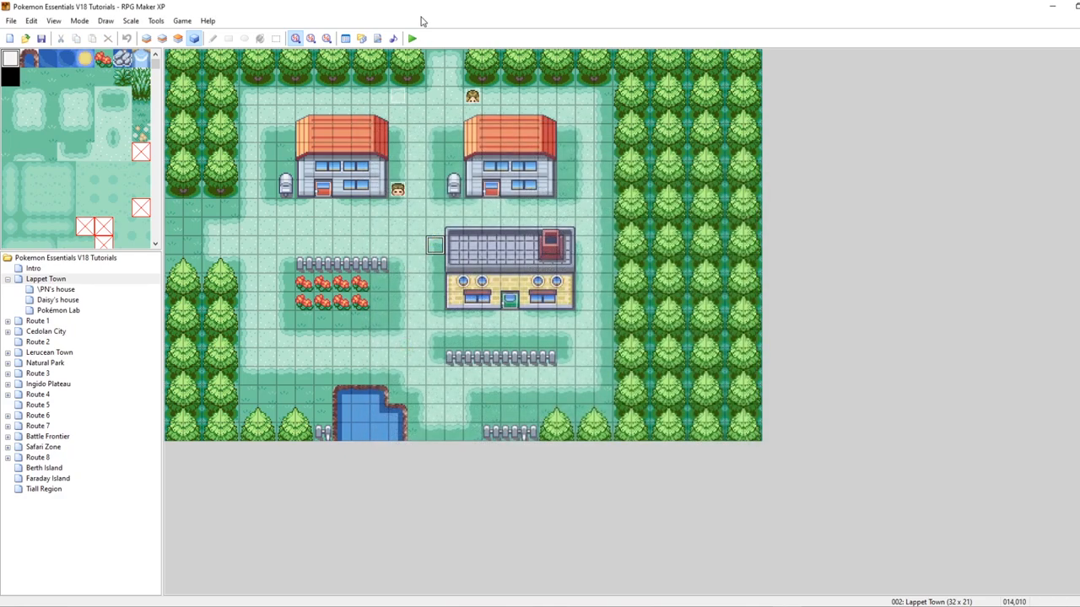
{"action": "left_click", "coordinate": [412, 38]}
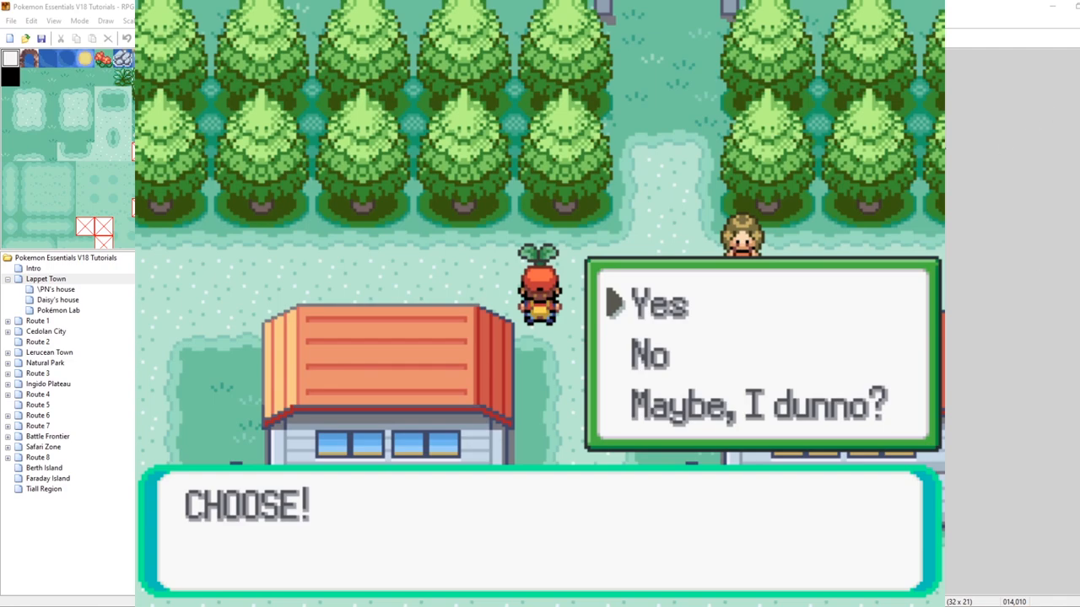
{"action": "mouse_move", "coordinate": [788, 308]}
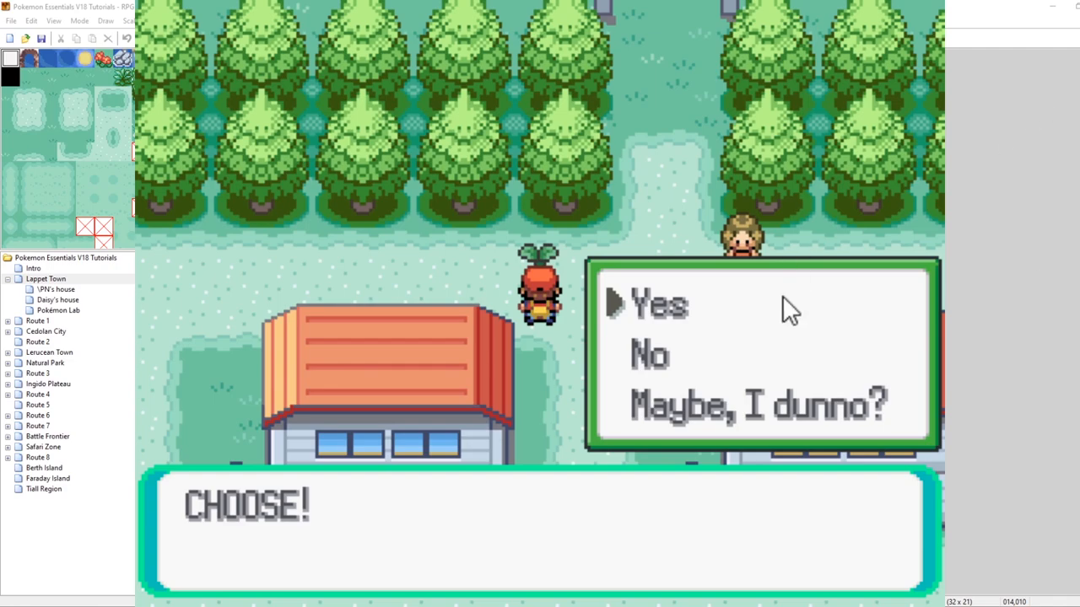
{"action": "mouse_move", "coordinate": [653, 274]}
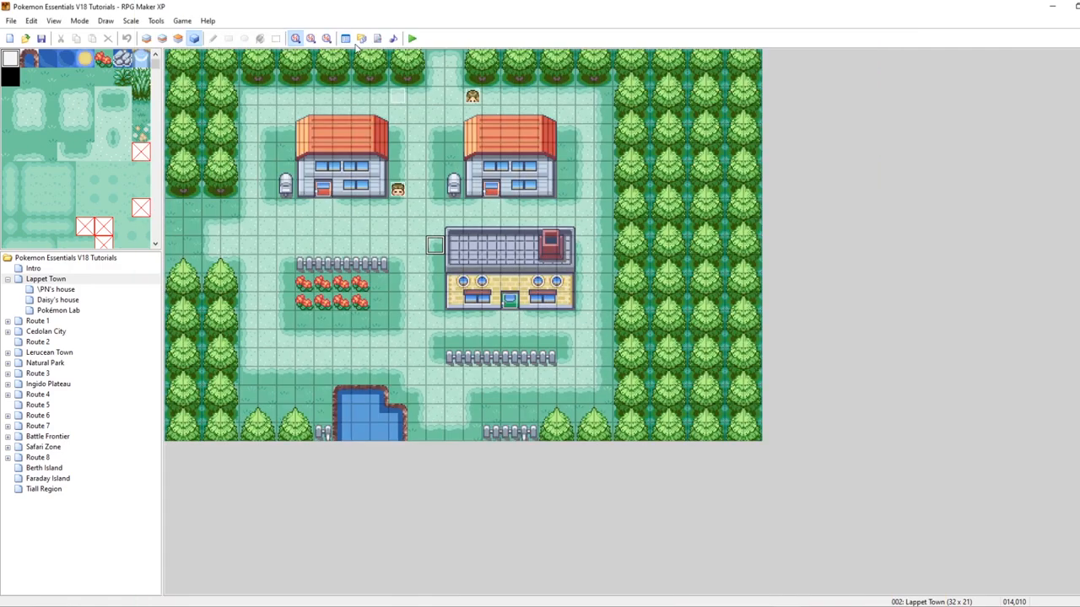
Run the game again with the toolbar Playtest button.
{"action": "left_click", "coordinate": [361, 37]}
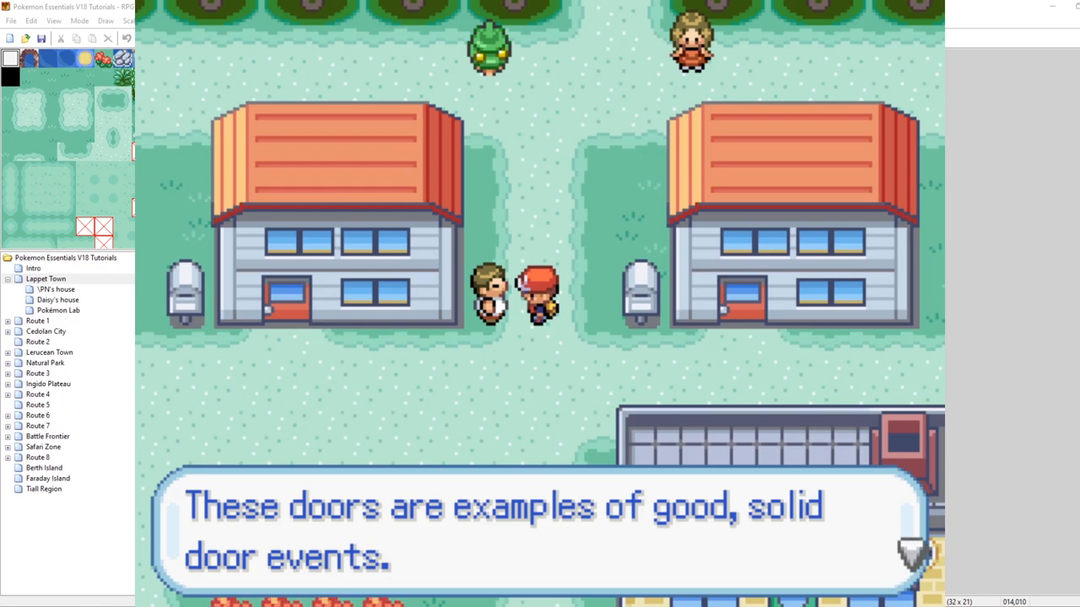
{"action": "mouse_move", "coordinate": [886, 531]}
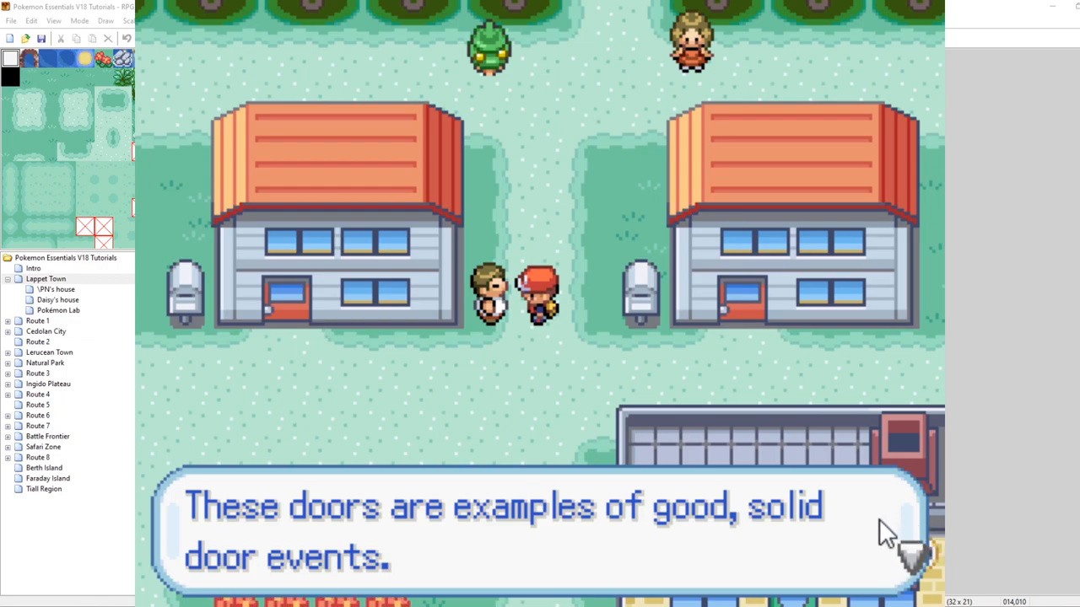
{"action": "mouse_move", "coordinate": [927, 510]}
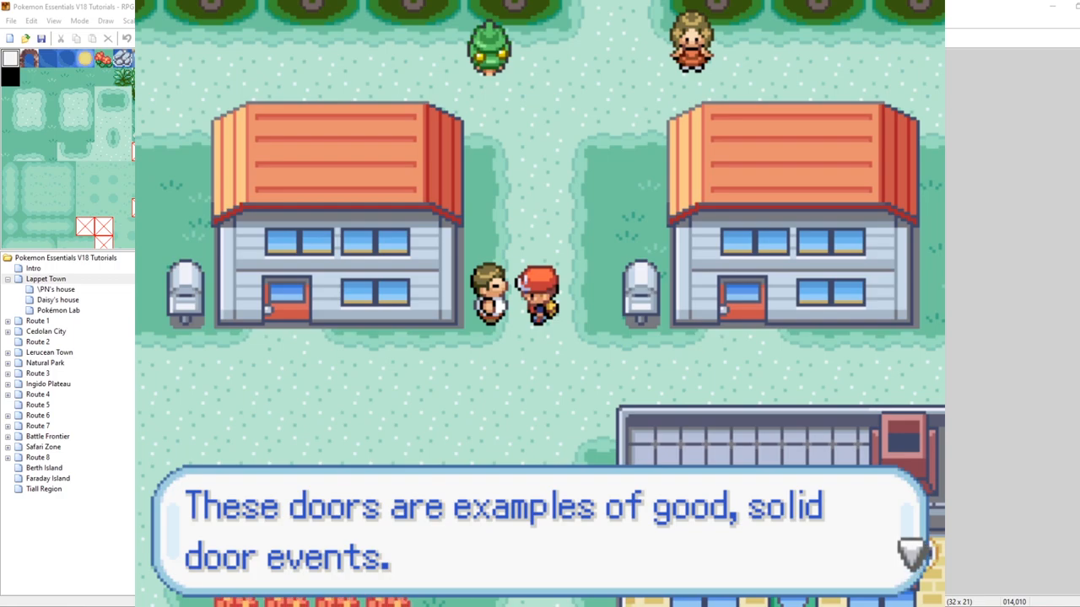
{"action": "mouse_move", "coordinate": [780, 557]}
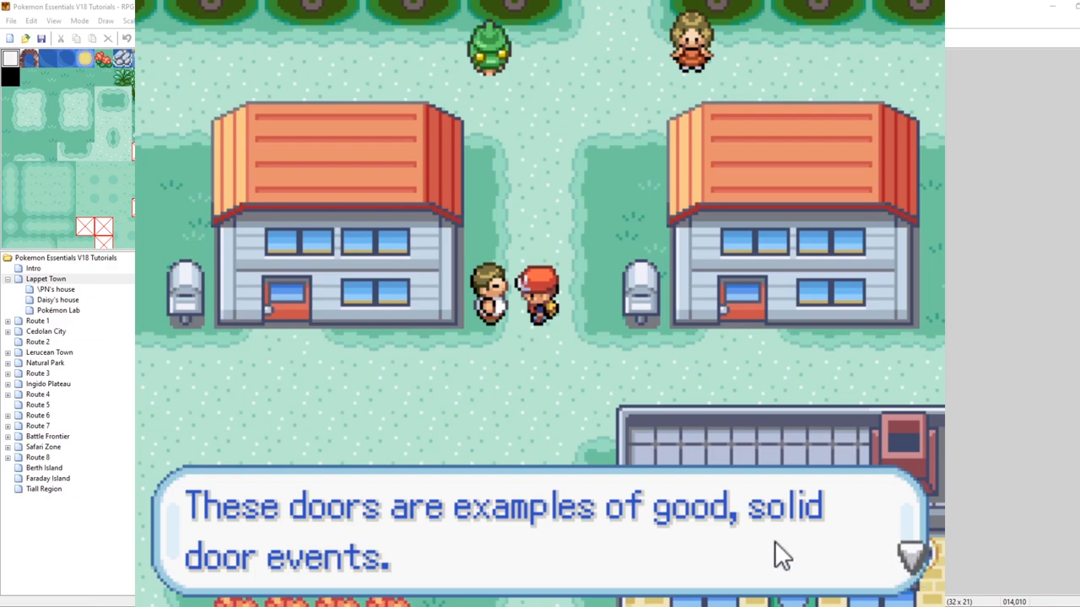
{"action": "mouse_move", "coordinate": [397, 569]}
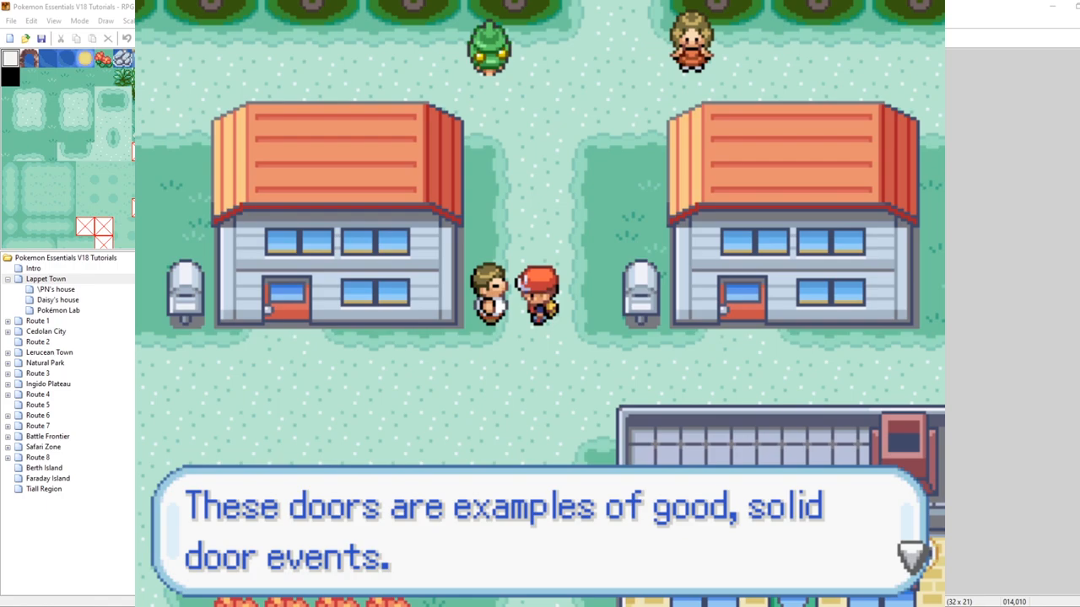
{"action": "mouse_move", "coordinate": [914, 310]}
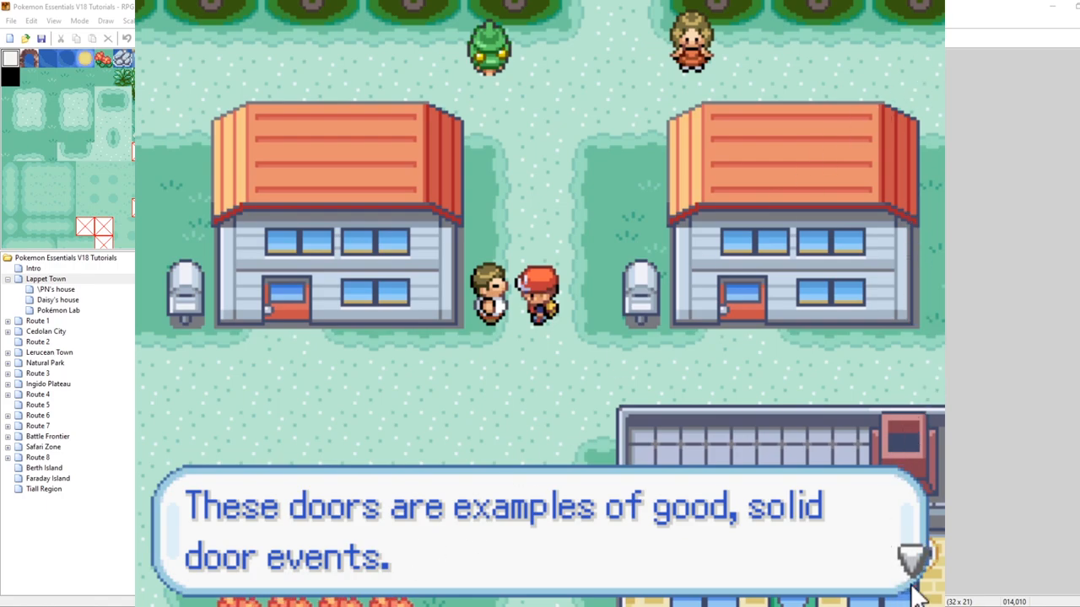
{"action": "mouse_move", "coordinate": [915, 578]}
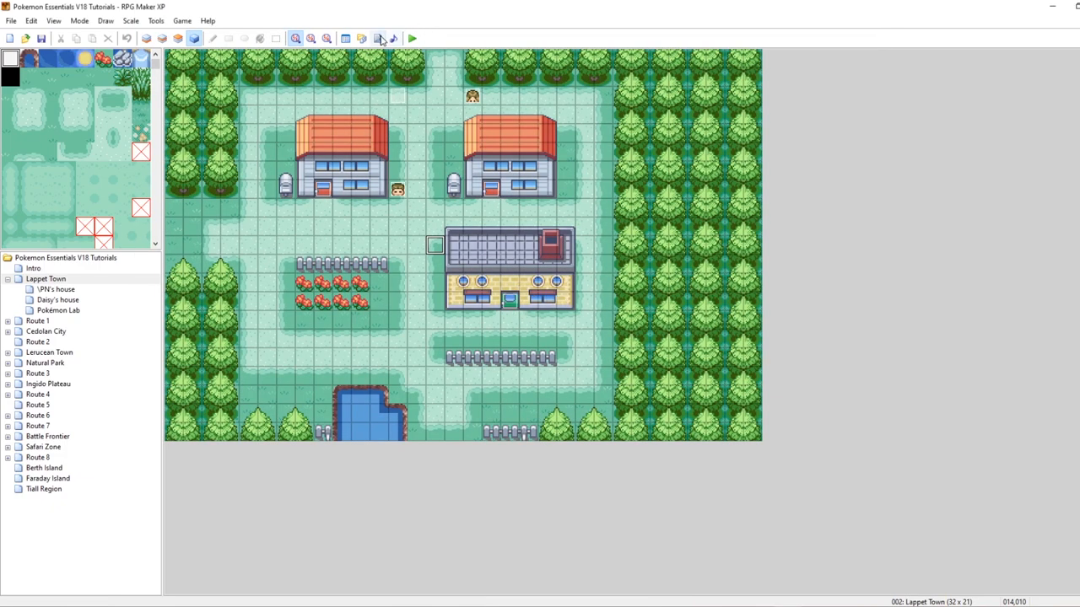
Apply the 'speech frlg' TextSkinName change and return to the Lappet Town map.
{"action": "left_click", "coordinate": [378, 38]}
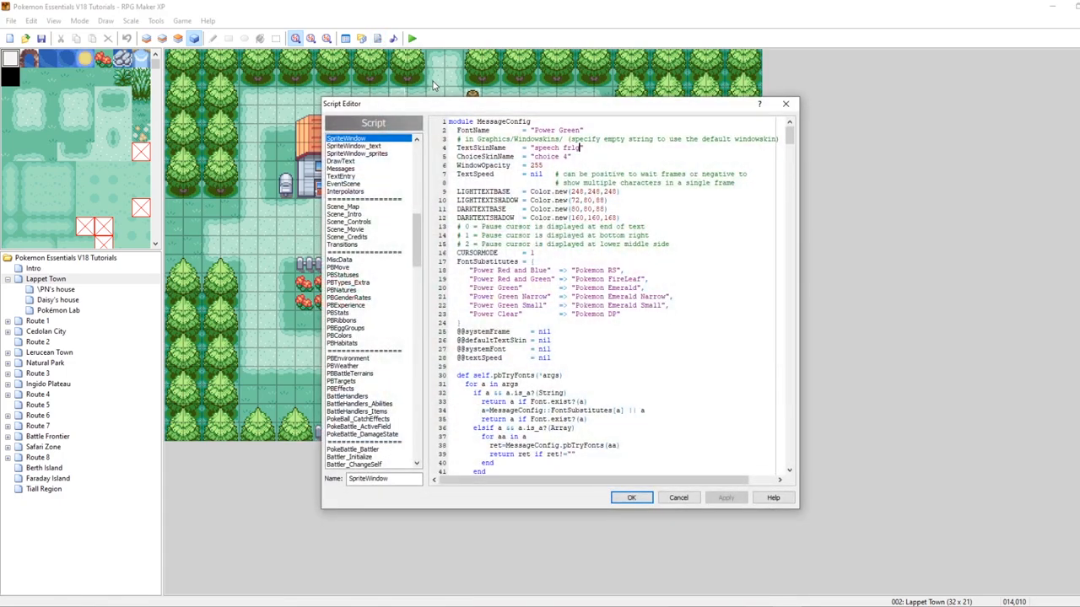
{"action": "left_click", "coordinate": [535, 252]}
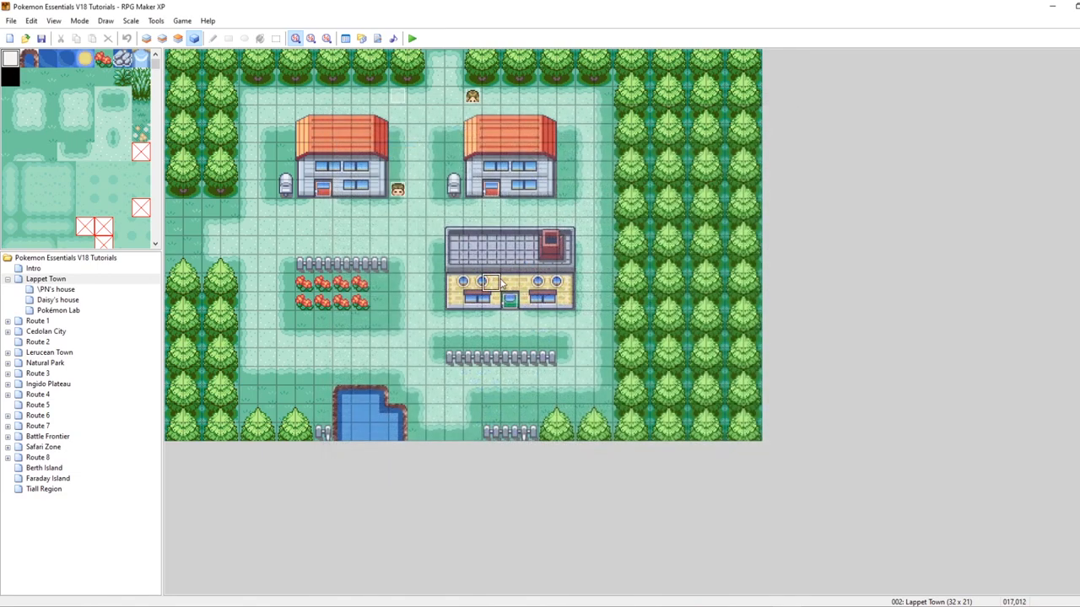
{"action": "left_click", "coordinate": [412, 38]}
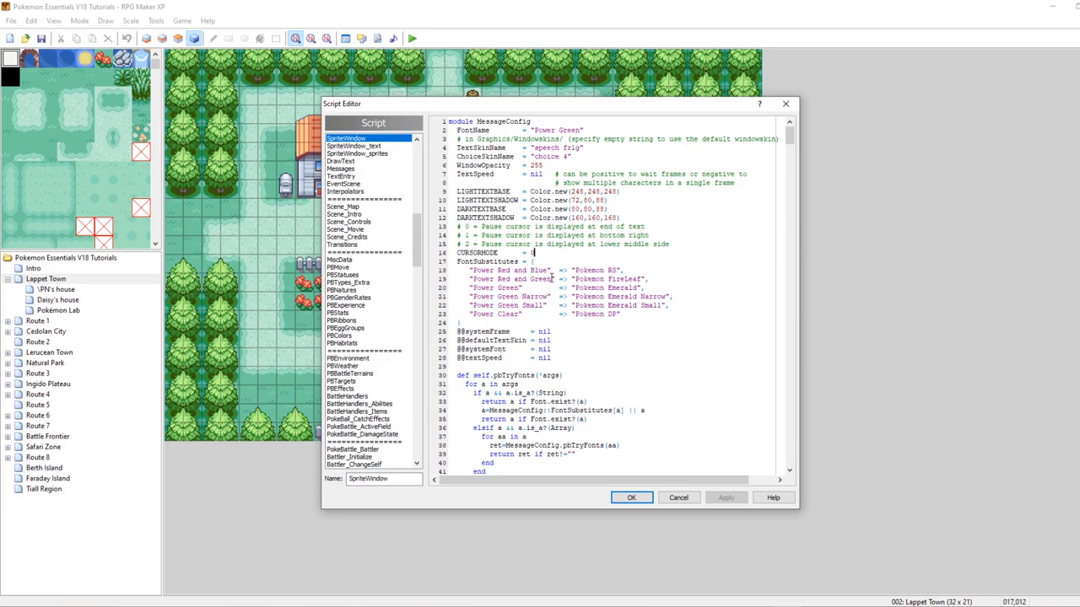
Select the CURSORMODE value in SpriteWindow to change it from 1 to 0.
{"action": "double_click", "coordinate": [629, 279]}
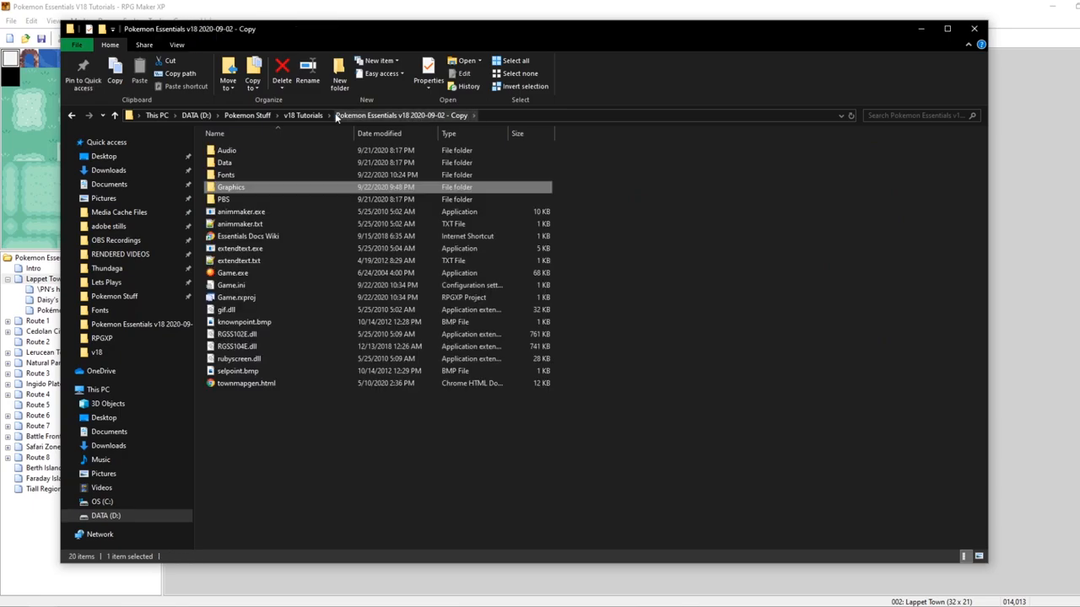
Copy the red pause.png from the v18 Tutorials folder.
{"action": "left_click", "coordinate": [302, 115]}
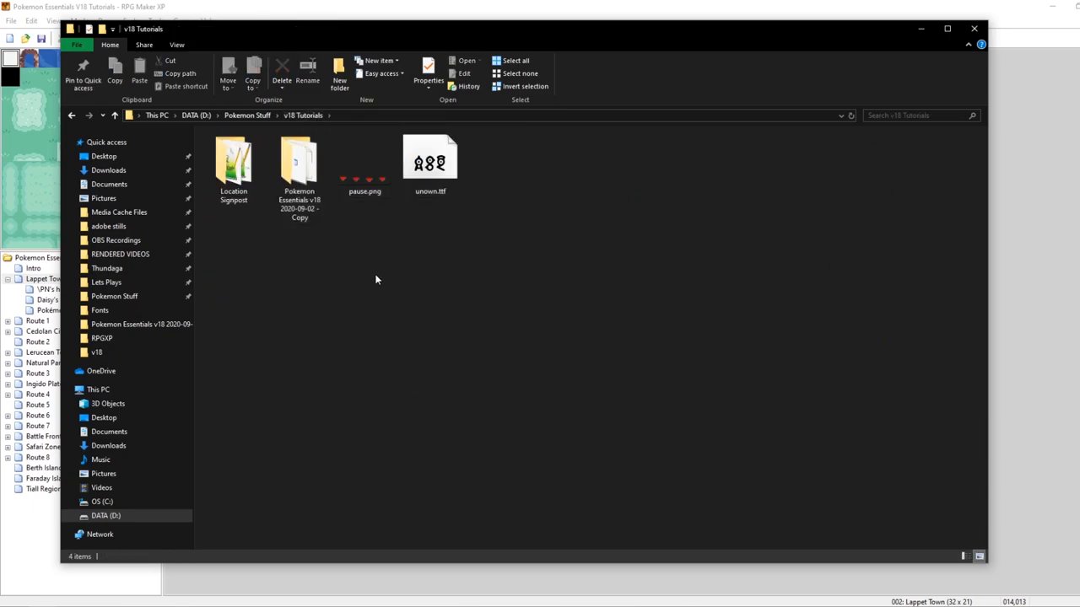
{"action": "left_click", "coordinate": [364, 160]}
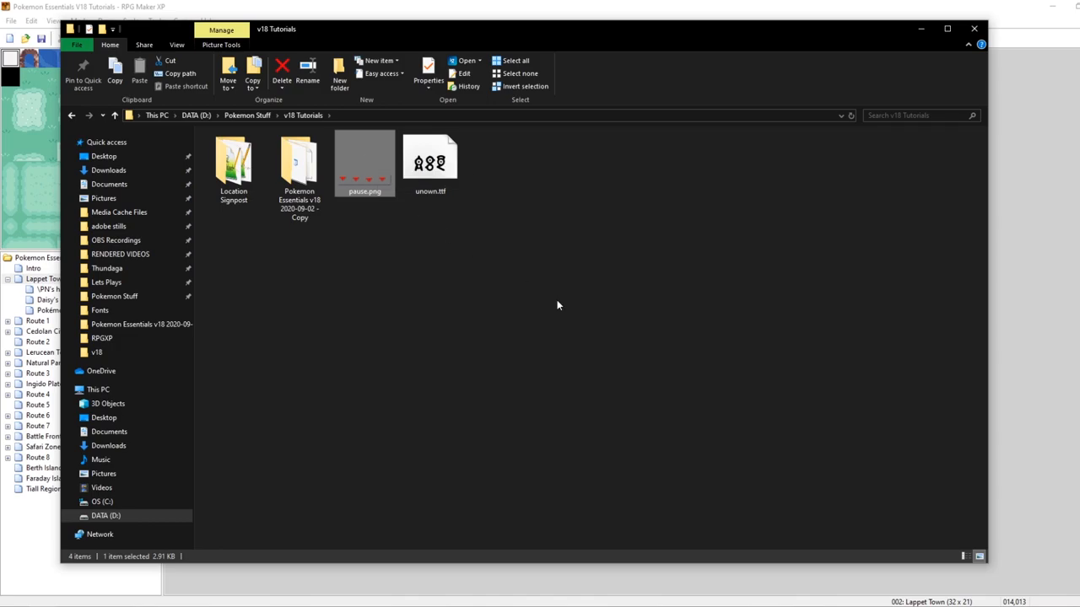
{"action": "double_click", "coordinate": [364, 161]}
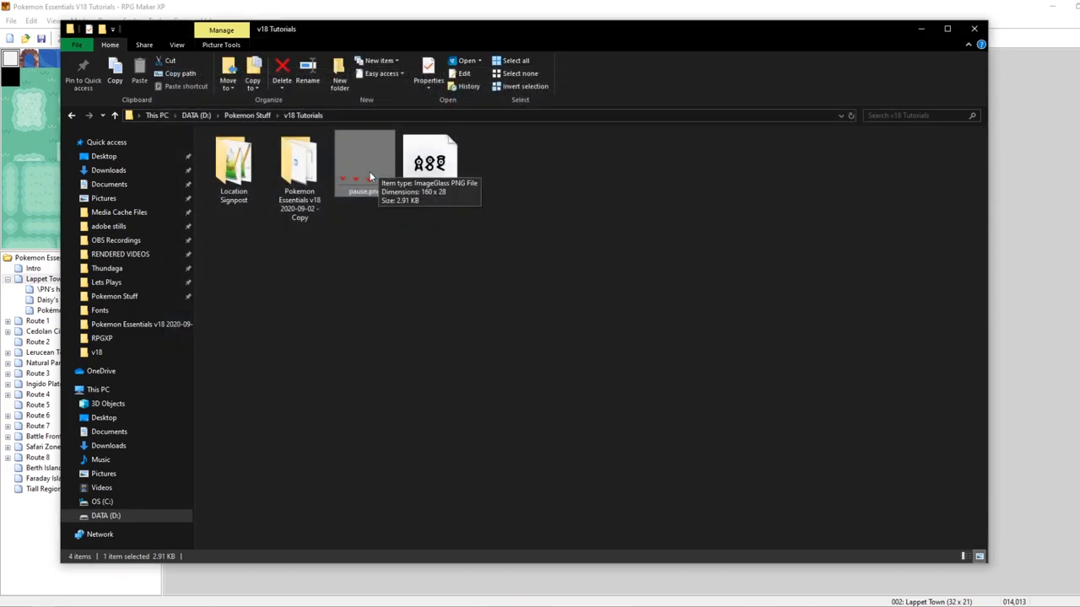
Browse into the project's Graphics > Pictures folder.
{"action": "double_click", "coordinate": [299, 160]}
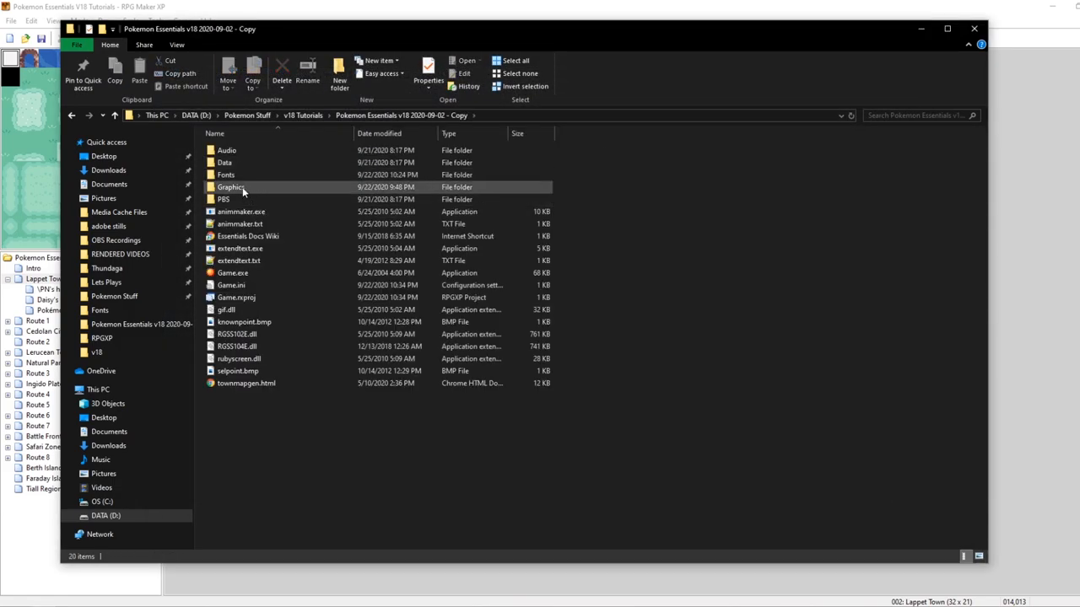
{"action": "left_click", "coordinate": [230, 187]}
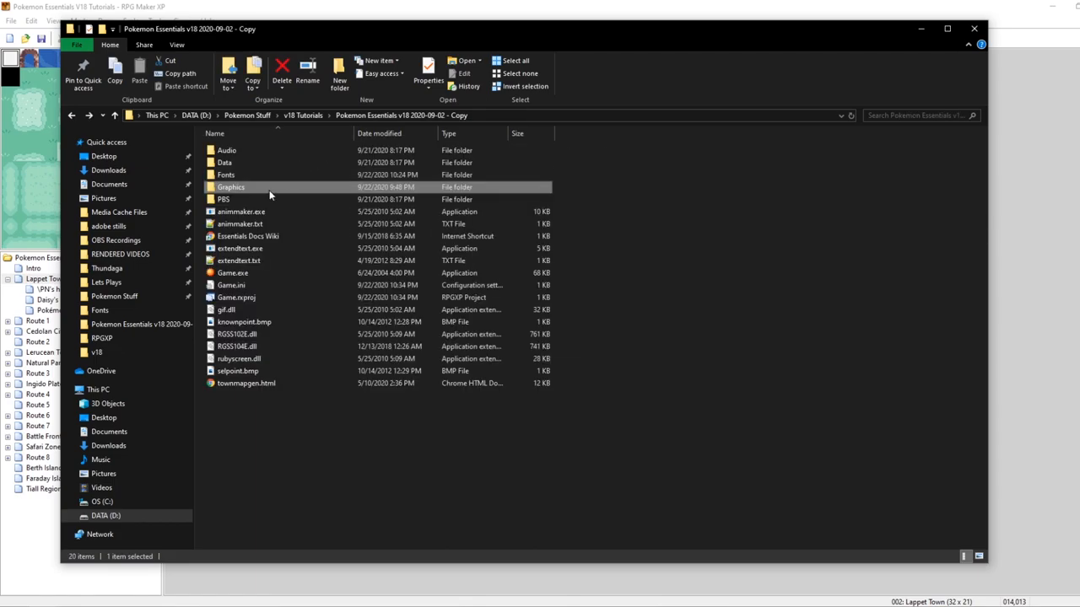
{"action": "double_click", "coordinate": [230, 187]}
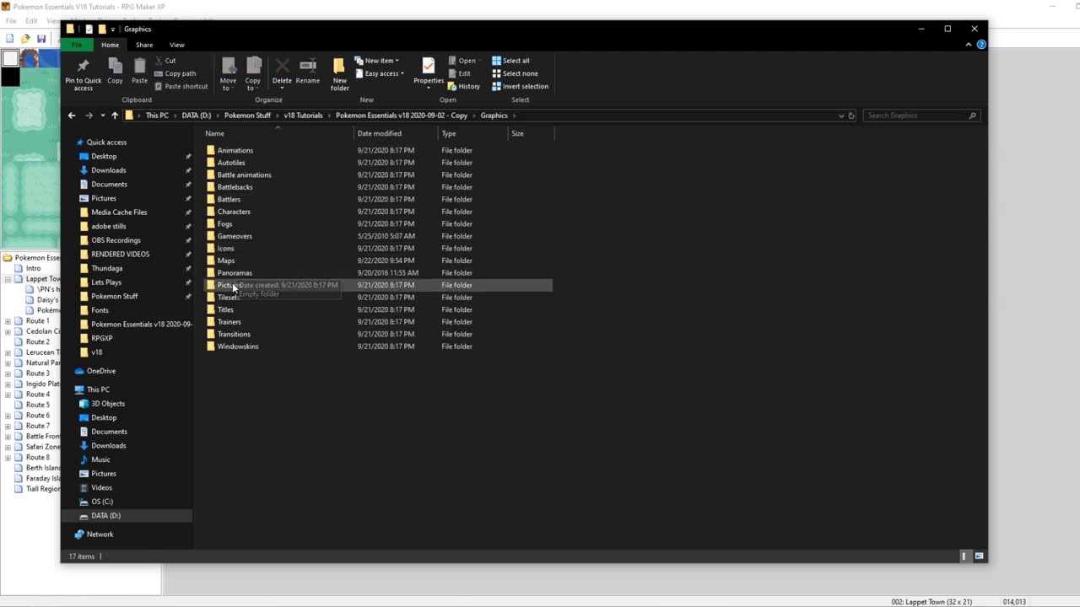
{"action": "double_click", "coordinate": [227, 284]}
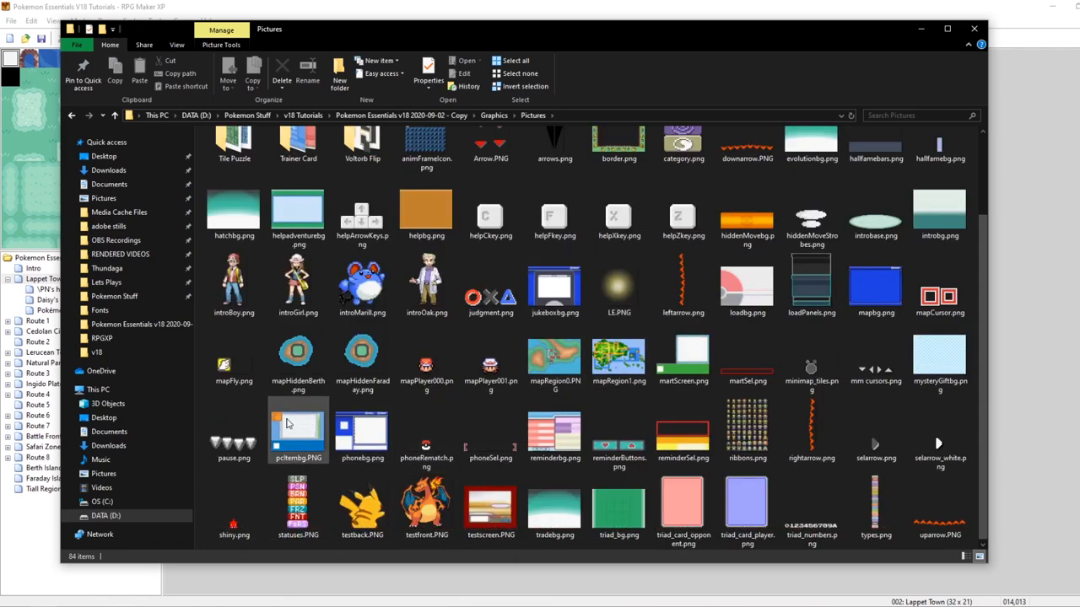
{"action": "double_click", "coordinate": [234, 422]}
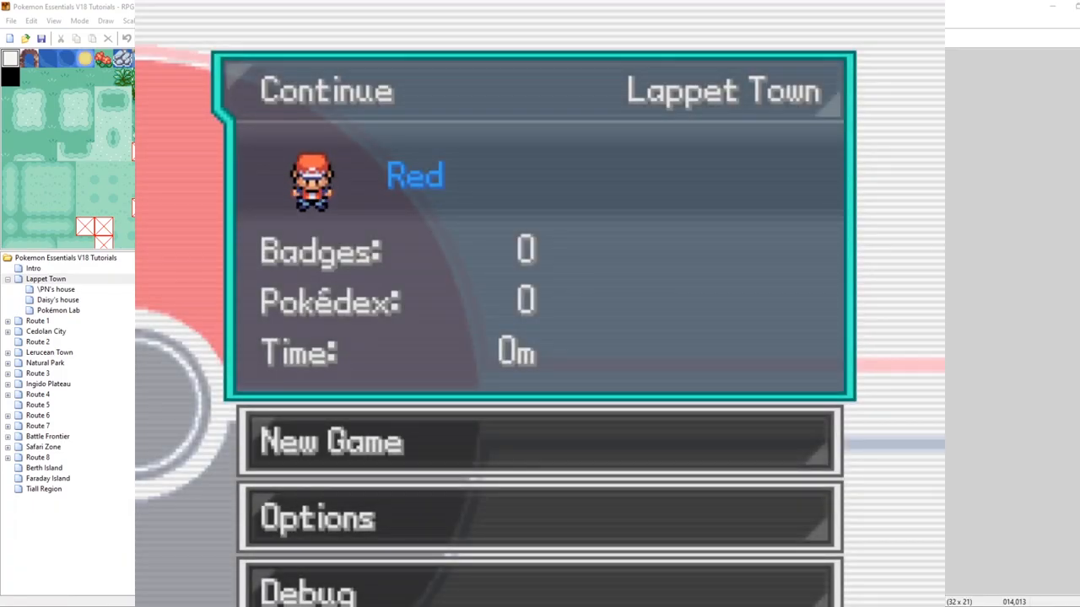
{"action": "mouse_move", "coordinate": [184, 92]}
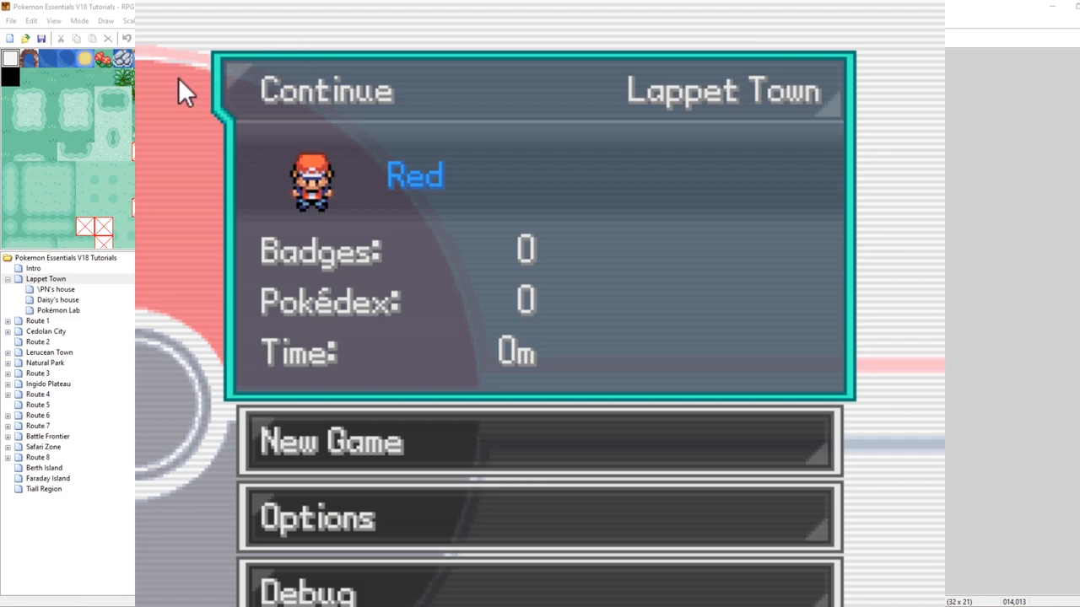
{"action": "mouse_move", "coordinate": [813, 284]}
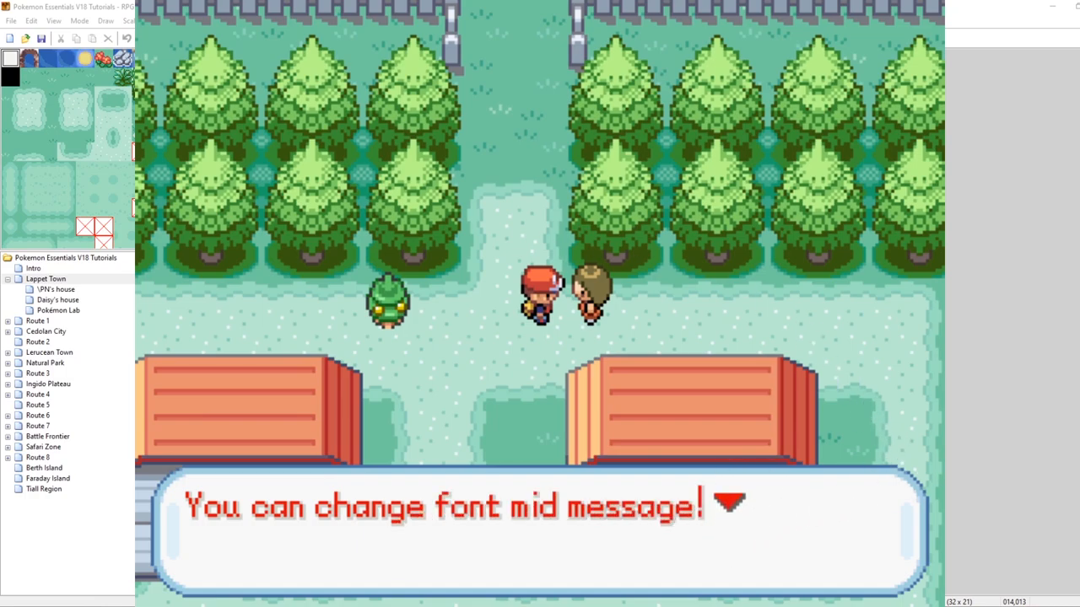
{"action": "mouse_move", "coordinate": [142, 581]}
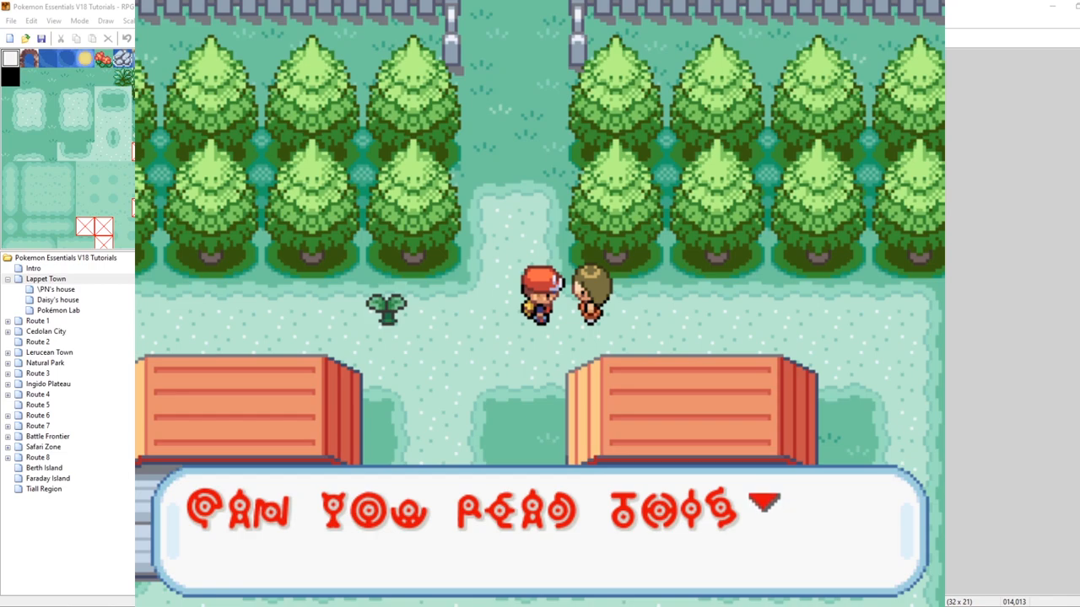
{"action": "mouse_move", "coordinate": [605, 553]}
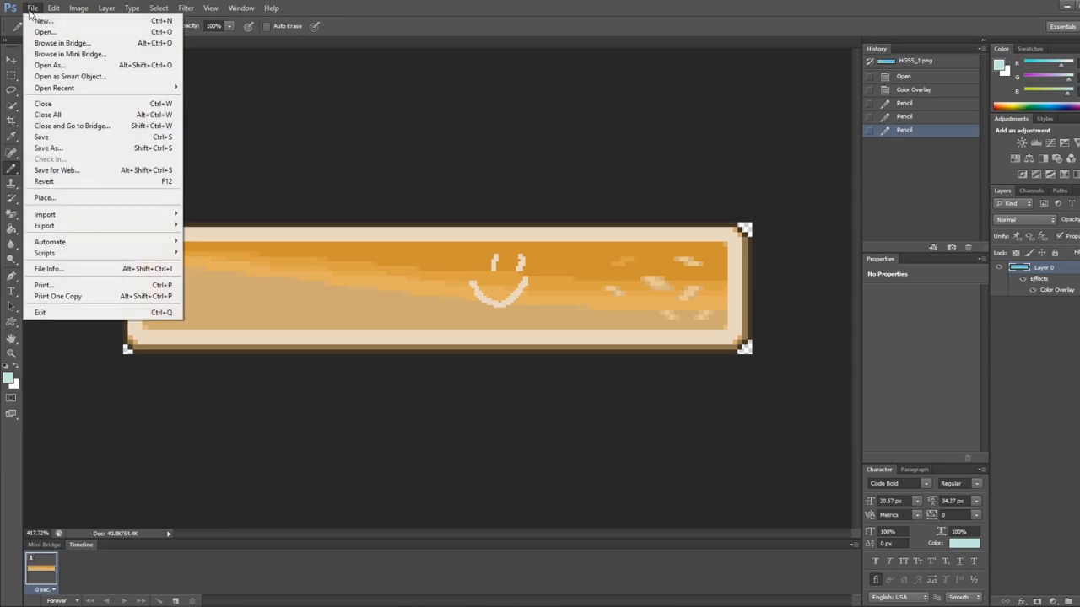
Load speech frlg.png from Windowskins into Photoshop, then return to RPG Maker XP.
{"action": "left_click", "coordinate": [44, 31]}
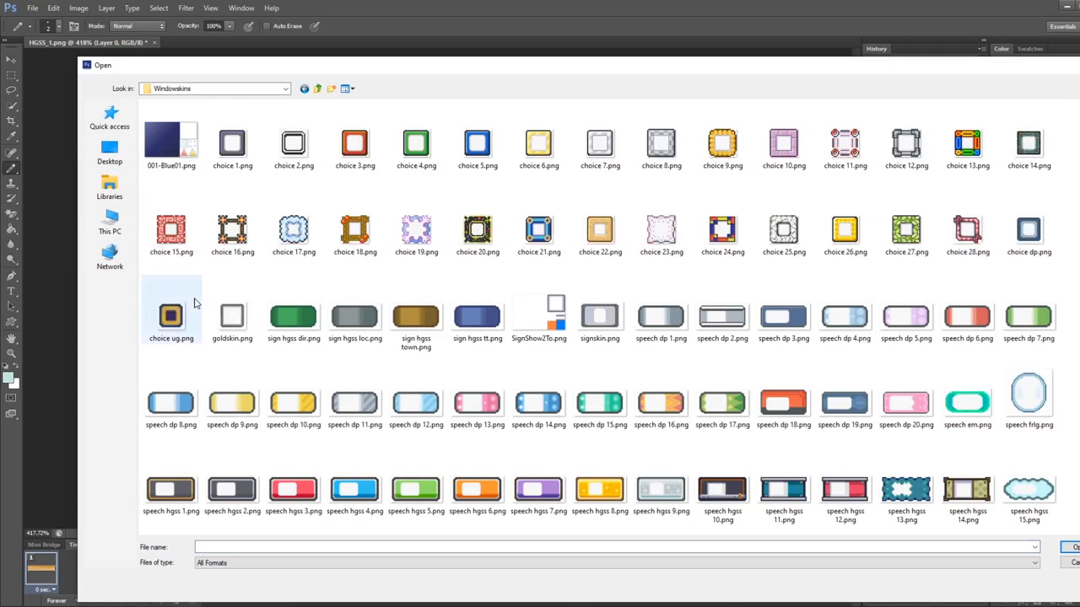
{"action": "left_click", "coordinate": [477, 316]}
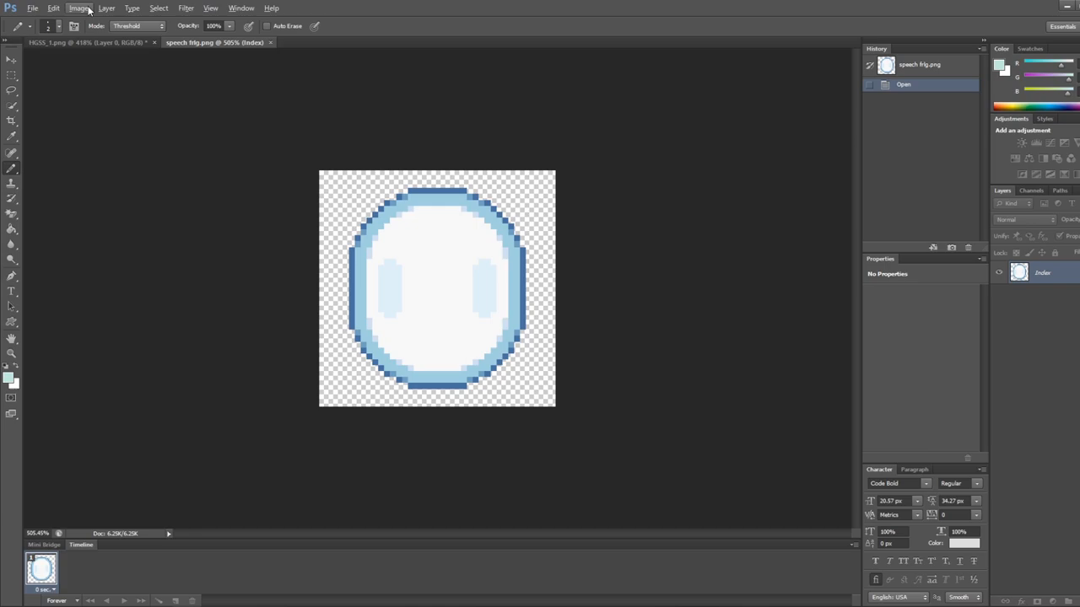
{"action": "left_click", "coordinate": [77, 7]}
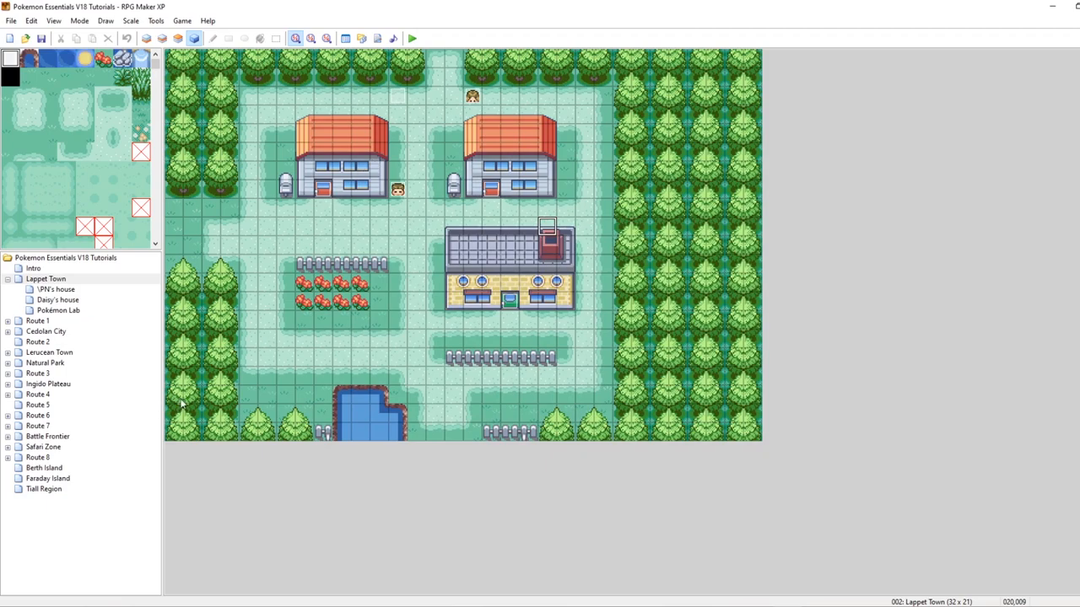
{"action": "mouse_move", "coordinate": [532, 120]}
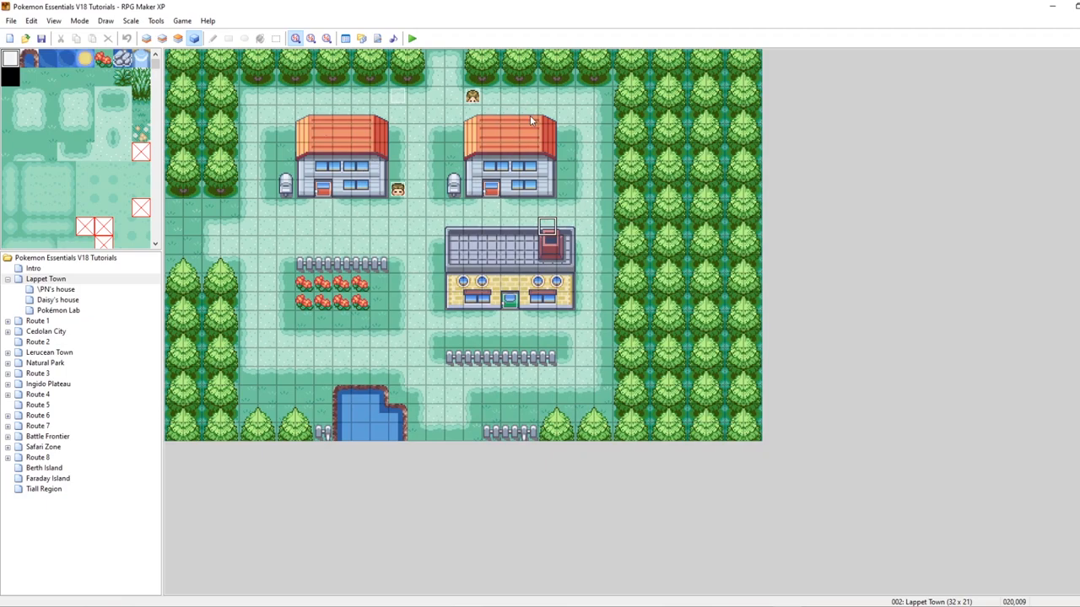
{"action": "mouse_move", "coordinate": [204, 370]}
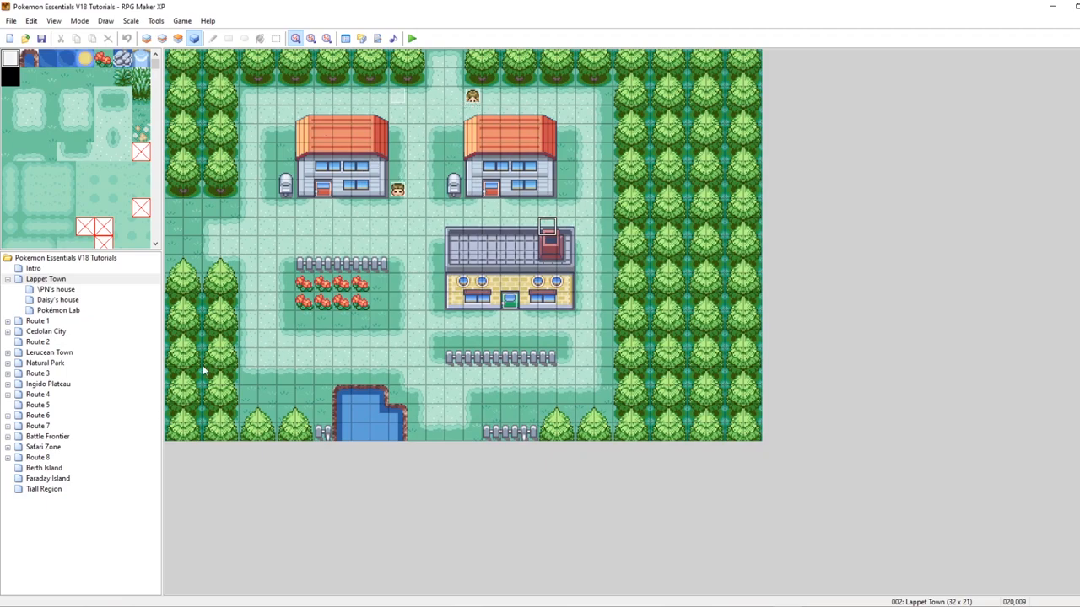
Launch a playtest with the player beside the Lappet Town NPC.
{"action": "left_click", "coordinate": [411, 38]}
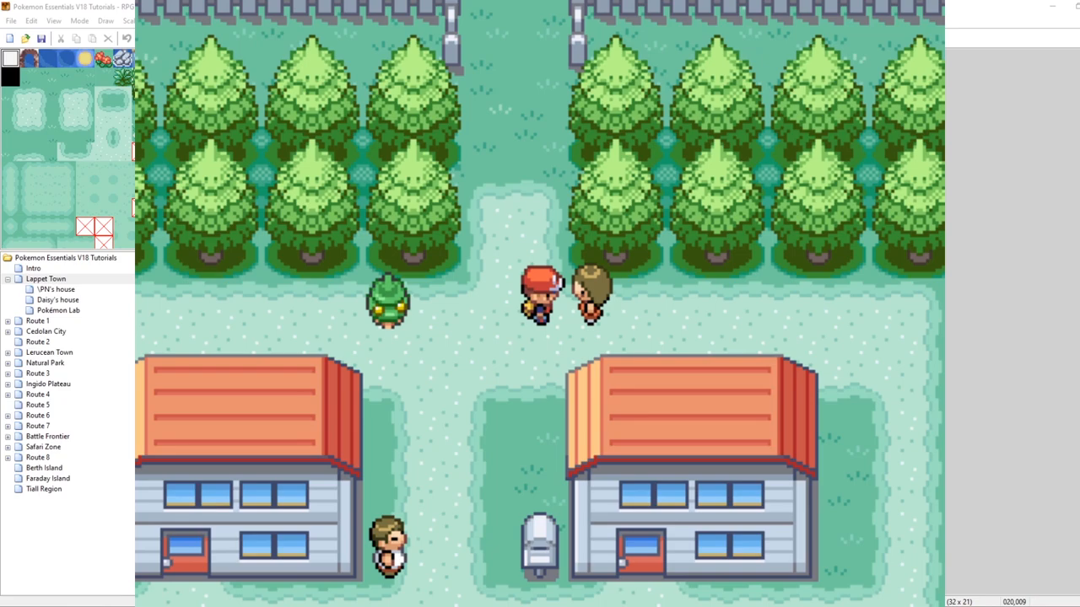
{"action": "mouse_move", "coordinate": [897, 7]}
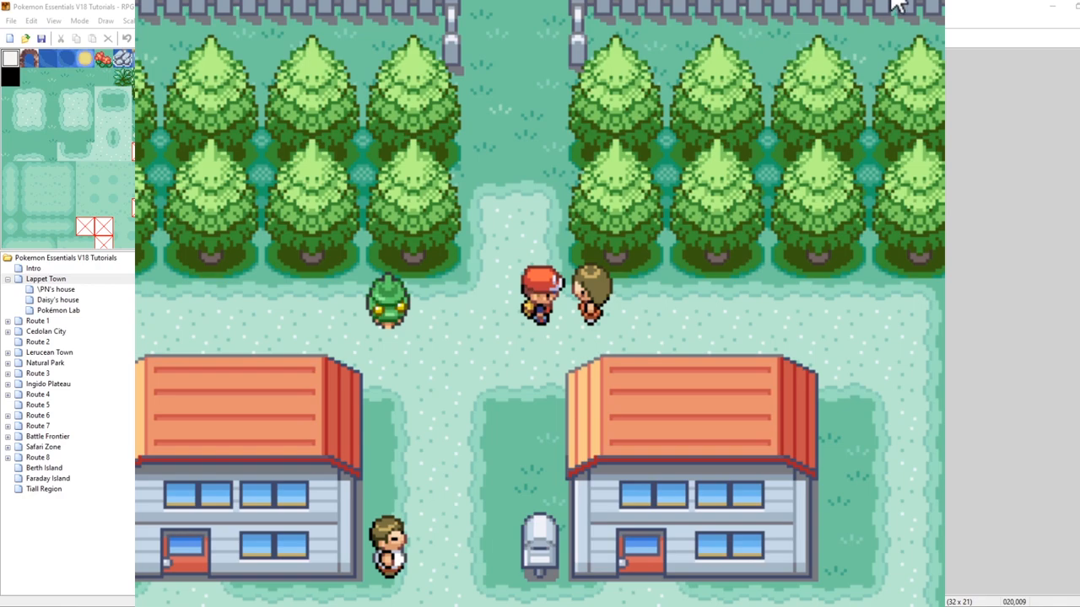